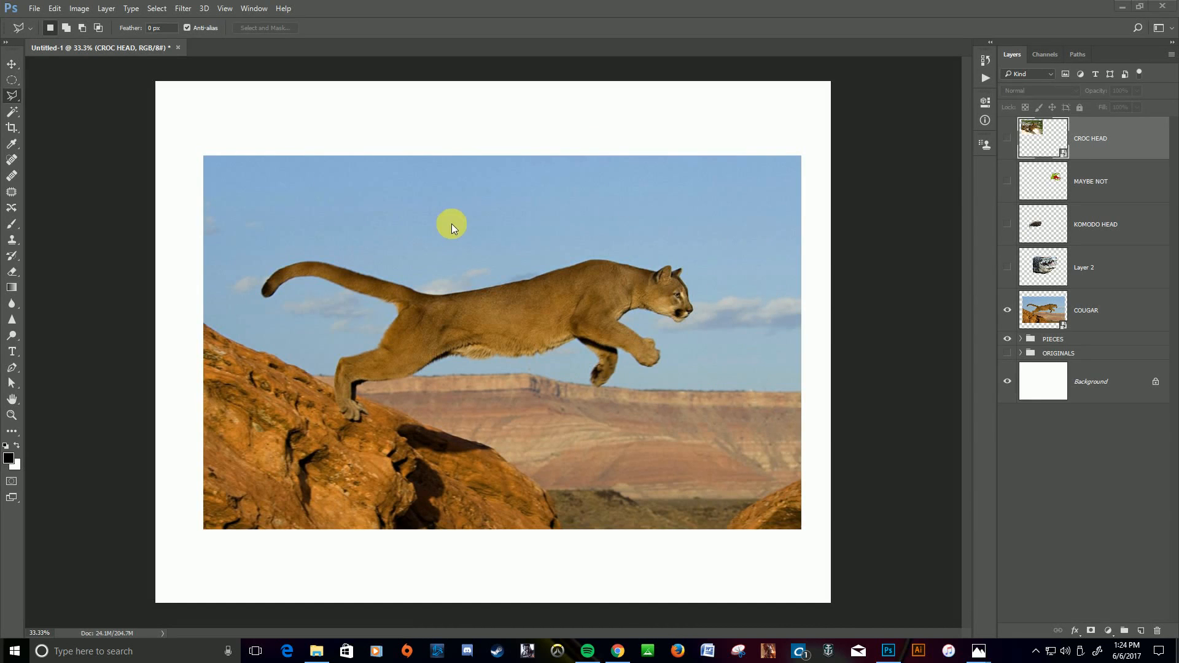
mouse_move(536, 308)
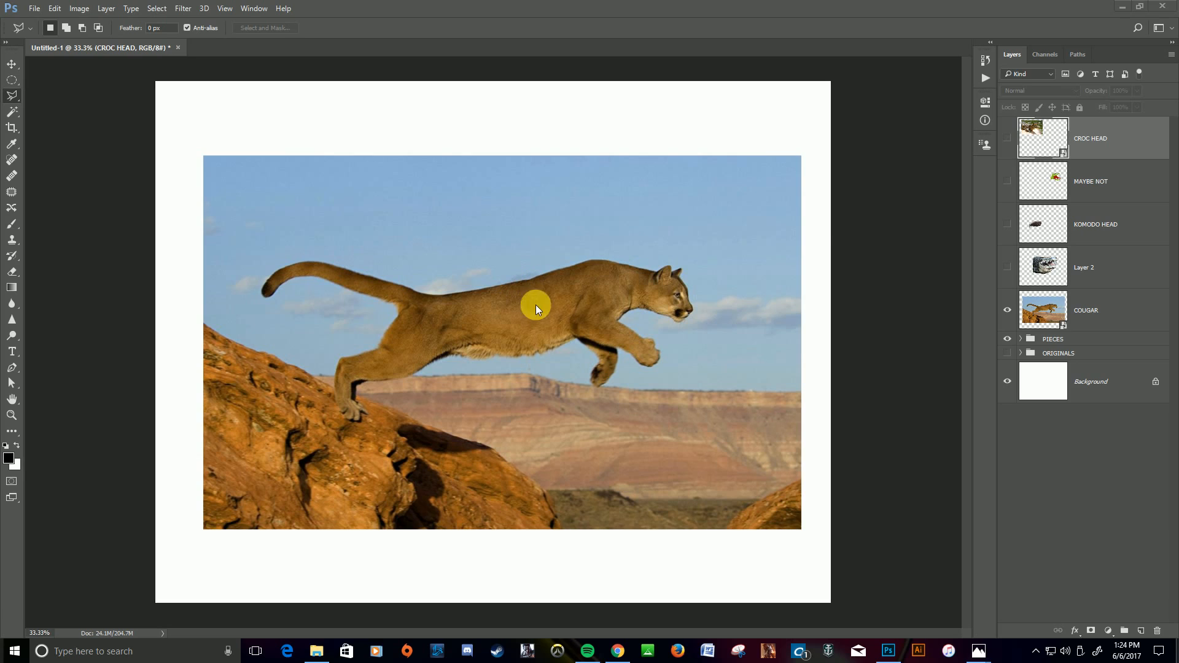
mouse_move(583, 354)
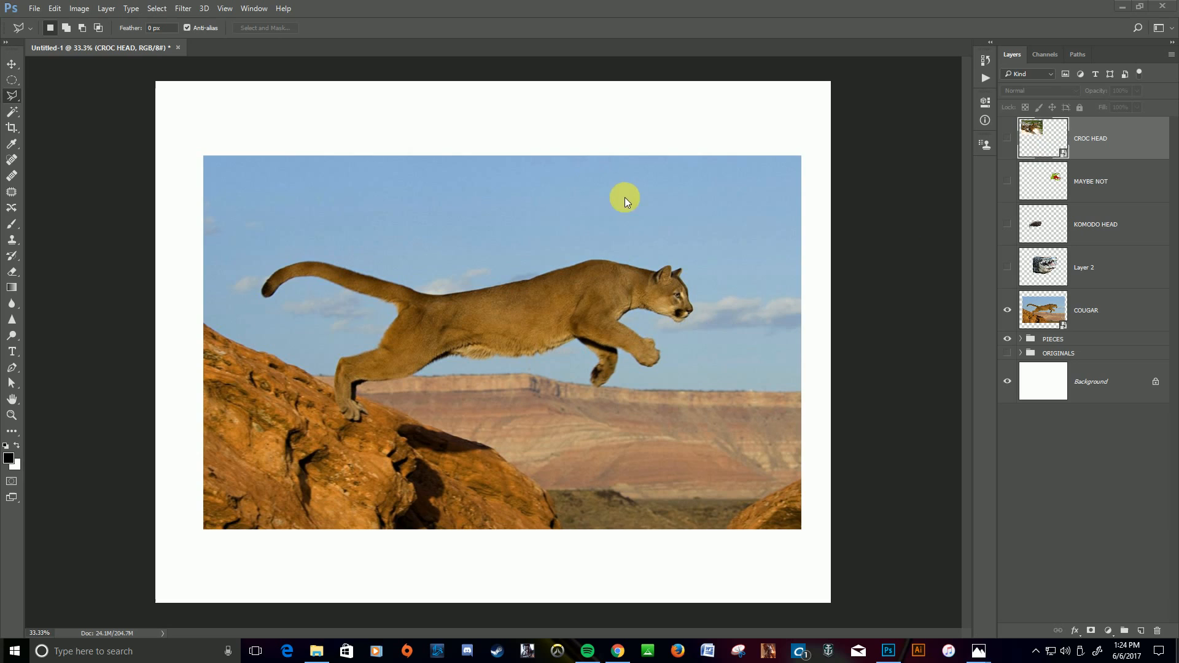
mouse_move(658, 228)
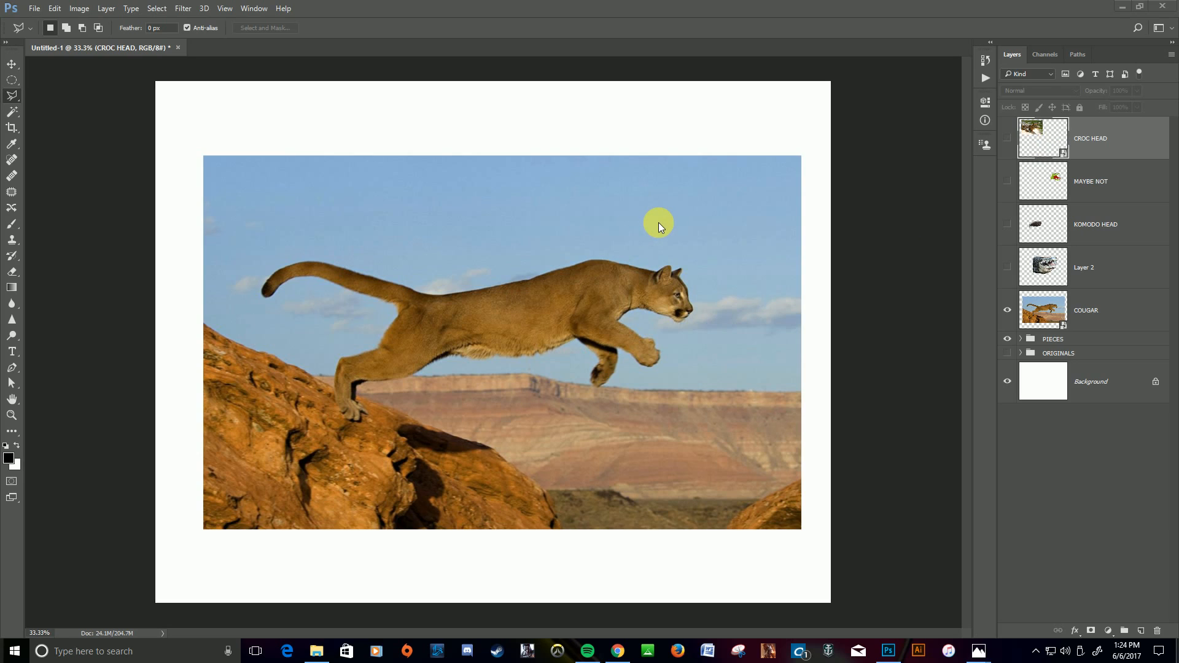
mouse_move(656, 248)
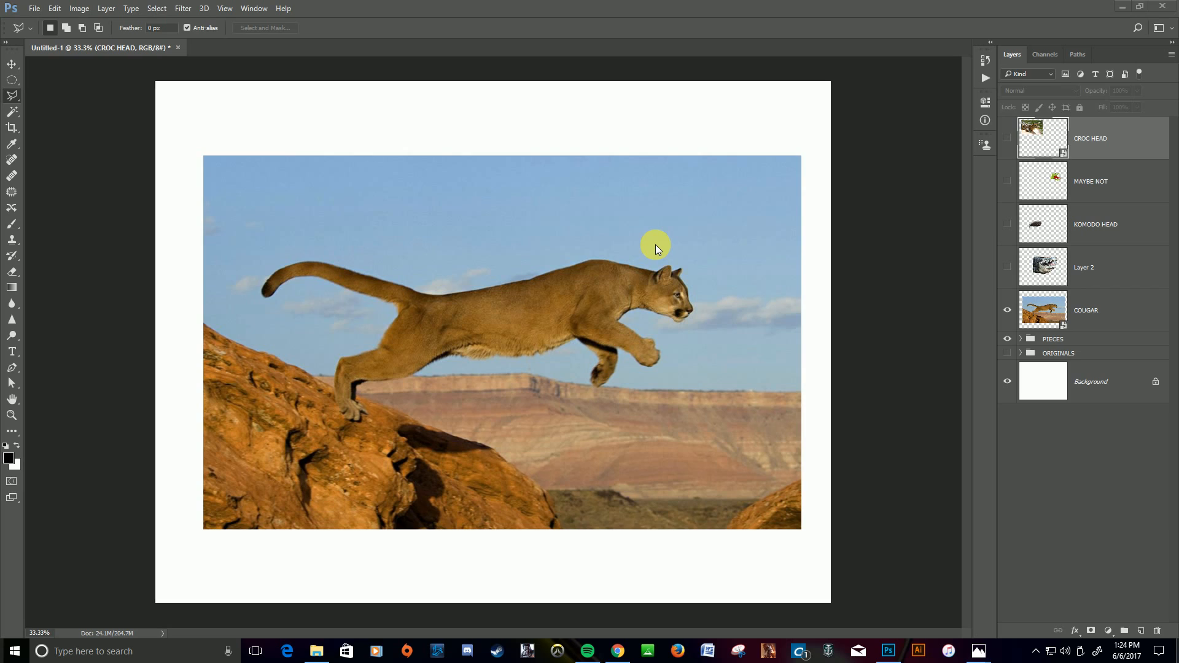
mouse_move(594, 369)
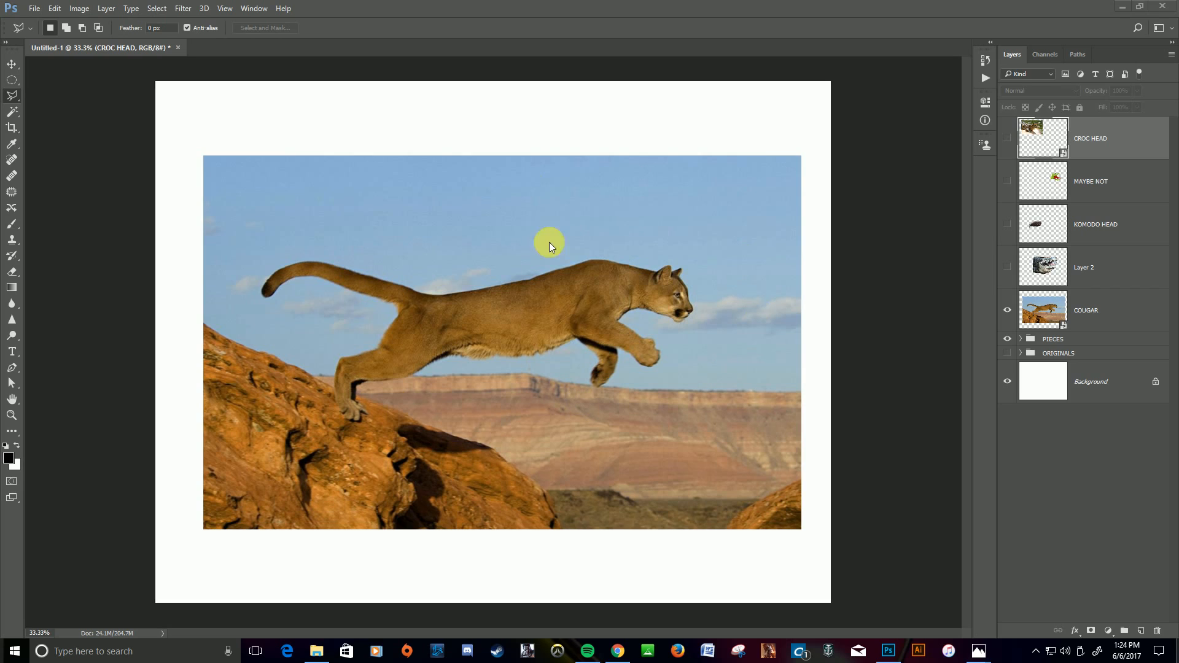
mouse_move(664, 346)
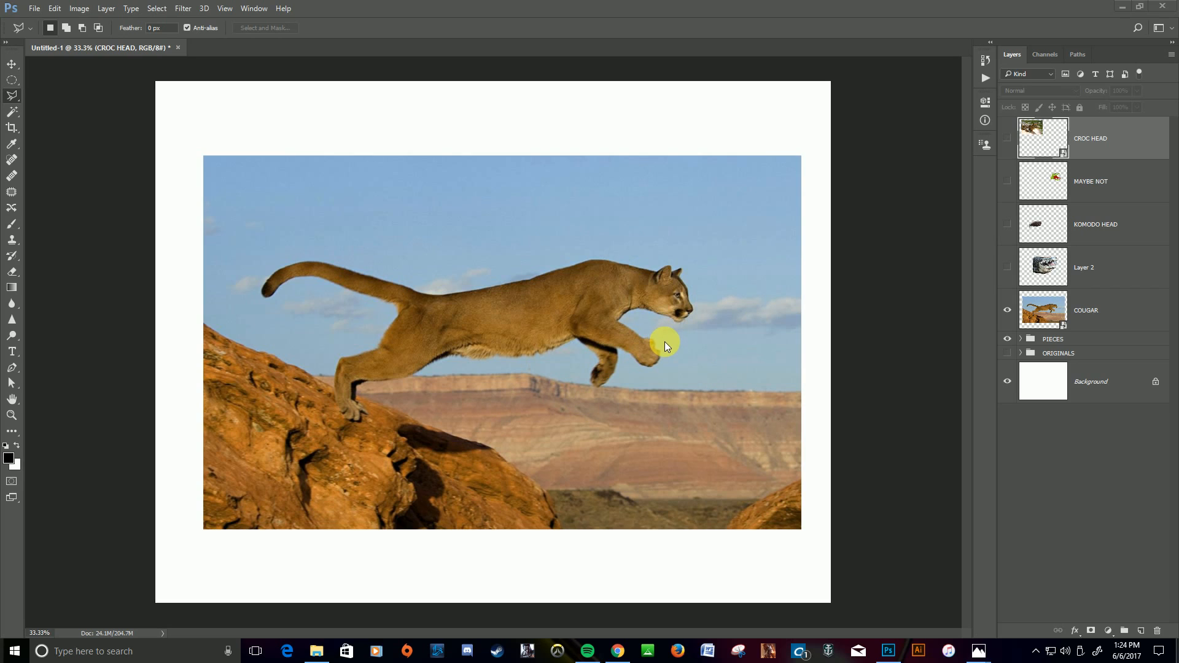
mouse_move(666, 345)
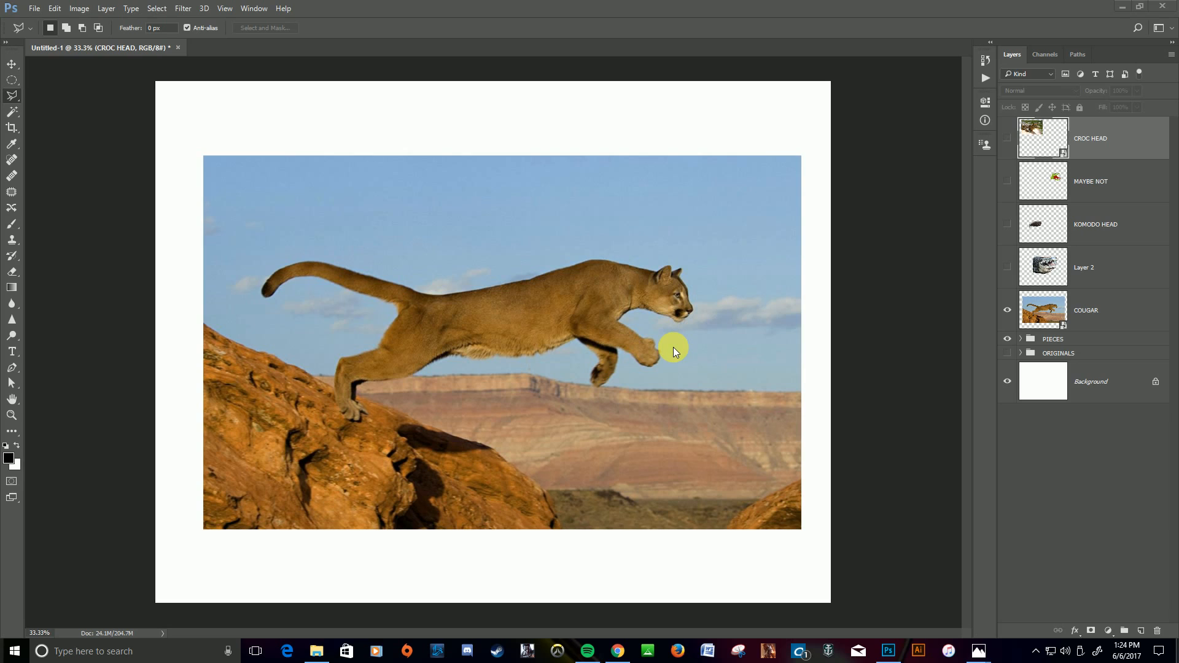
mouse_move(645, 374)
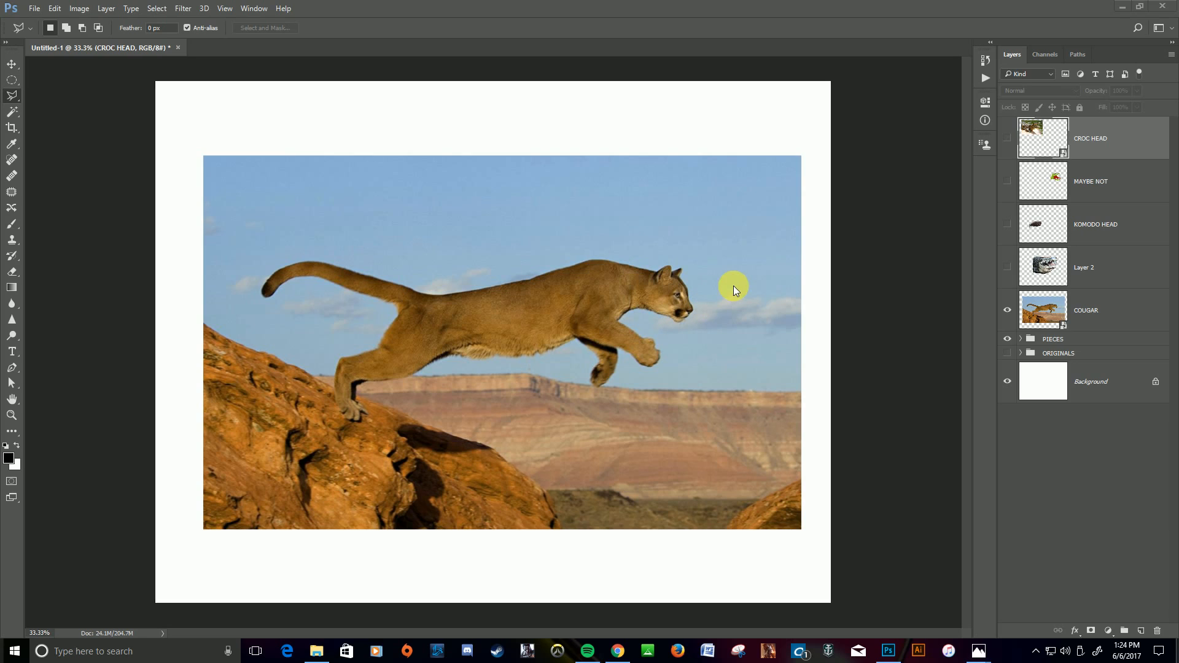
mouse_move(961, 216)
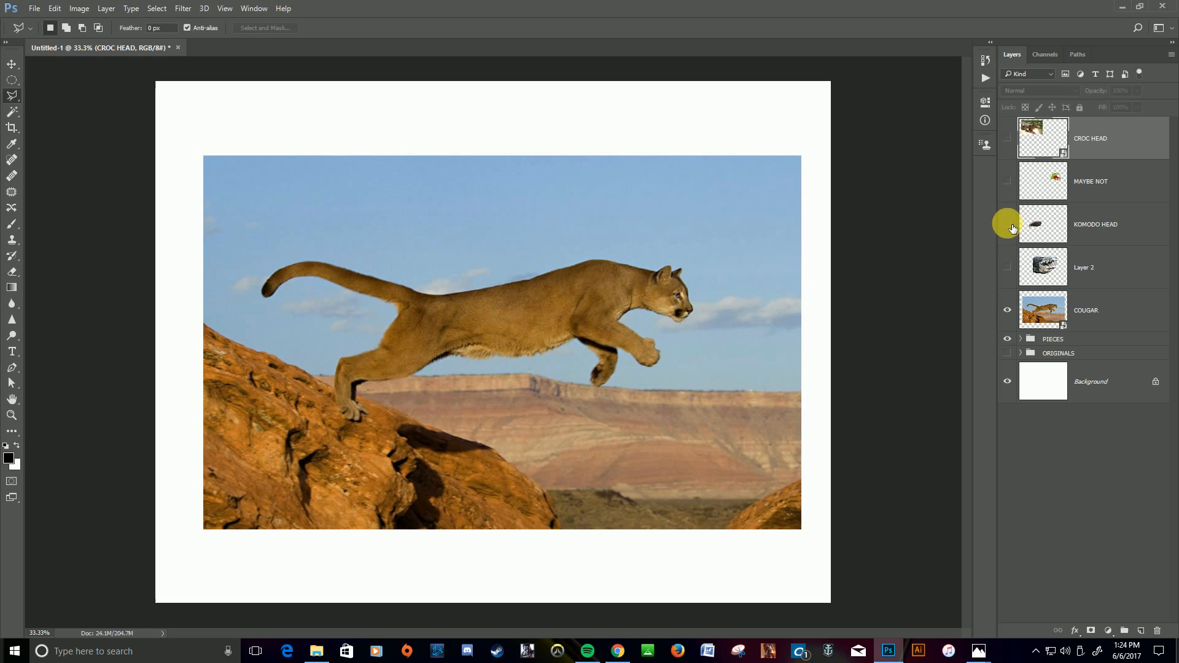
Step: Show the KOMODO HEAD layer, flip it horizontally, and position it over the cougar's head
click(1008, 225)
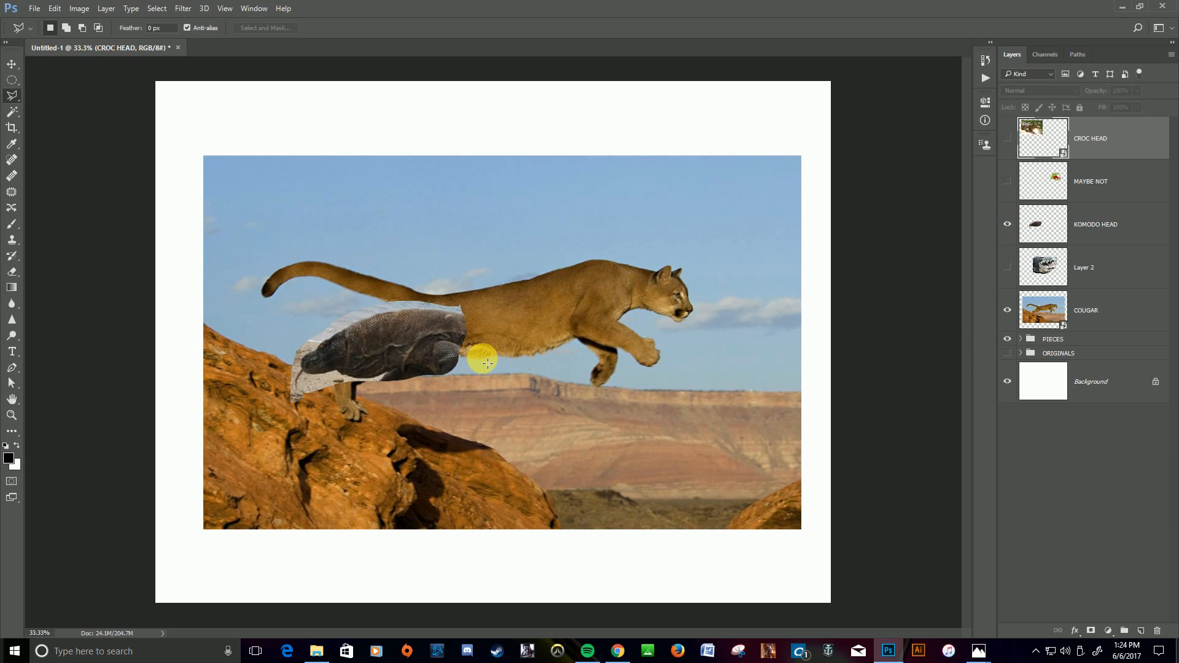
mouse_move(13, 64)
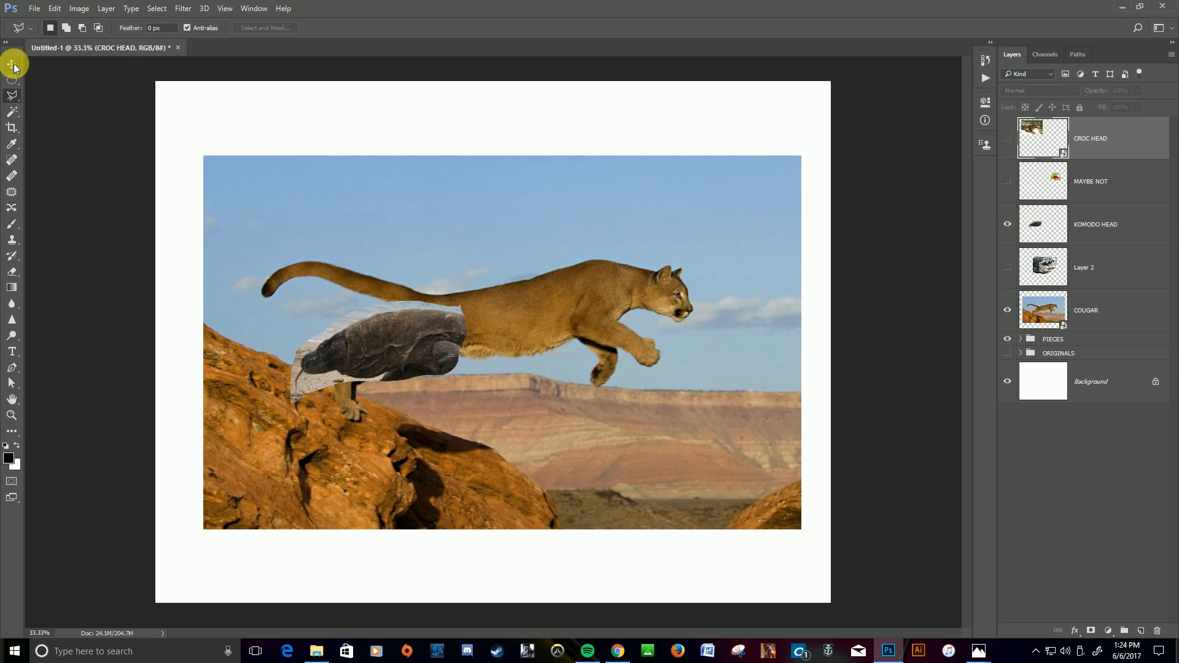
click(13, 64)
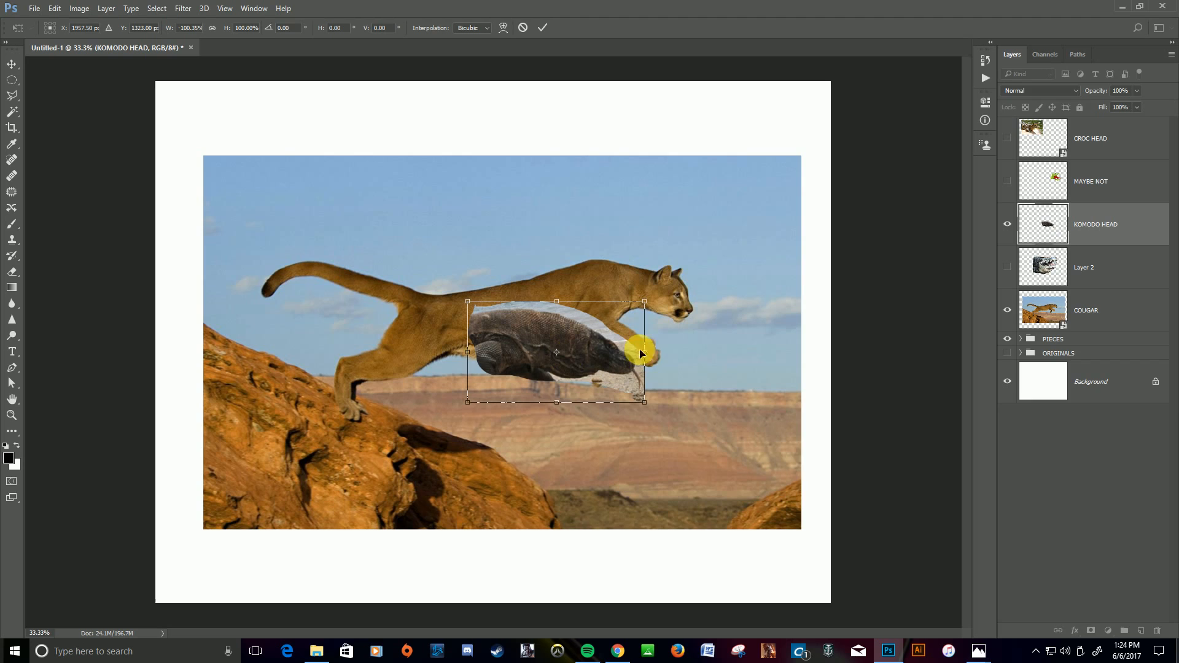
drag(641, 354, 613, 339)
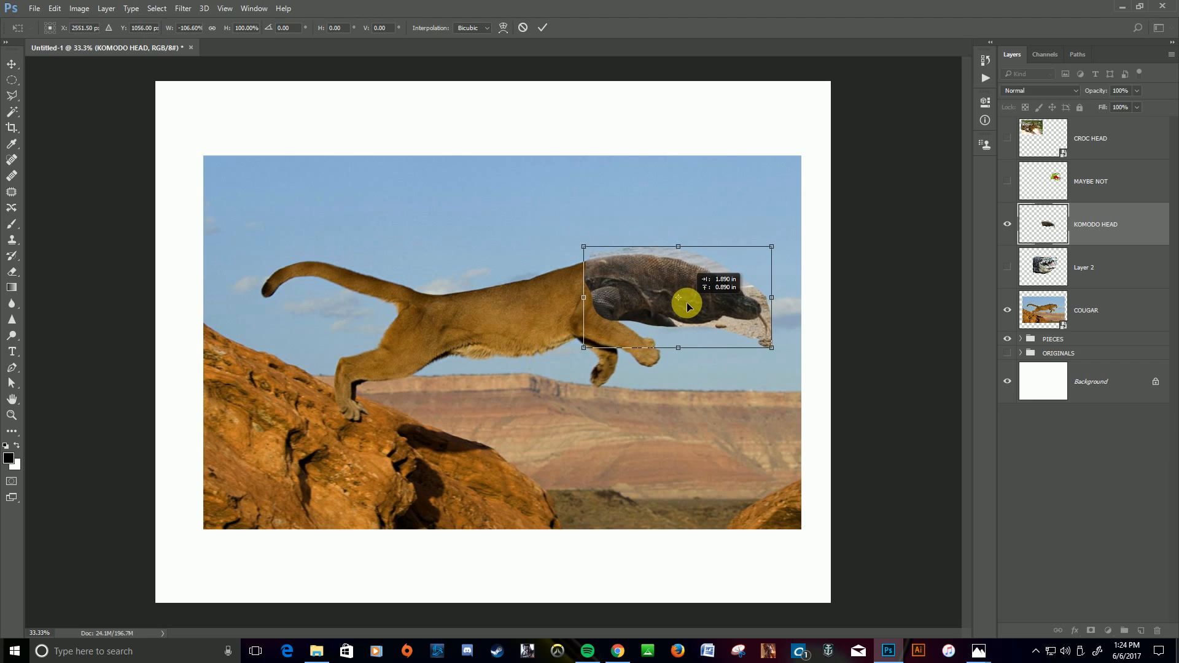
mouse_move(651, 279)
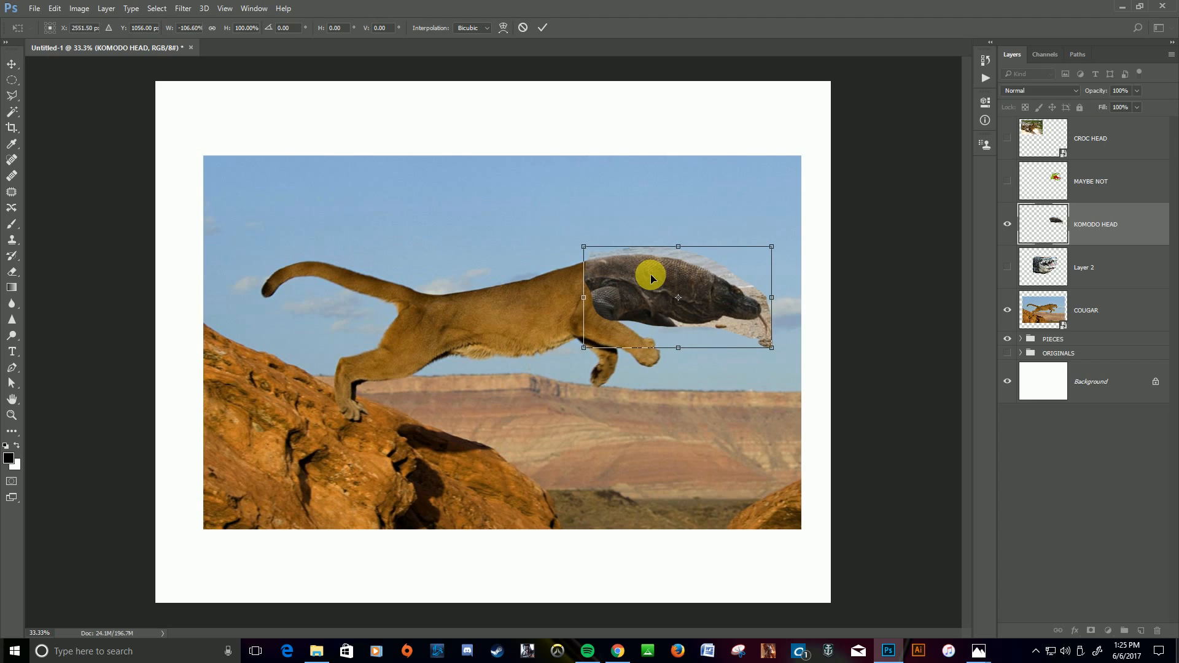
mouse_move(690, 292)
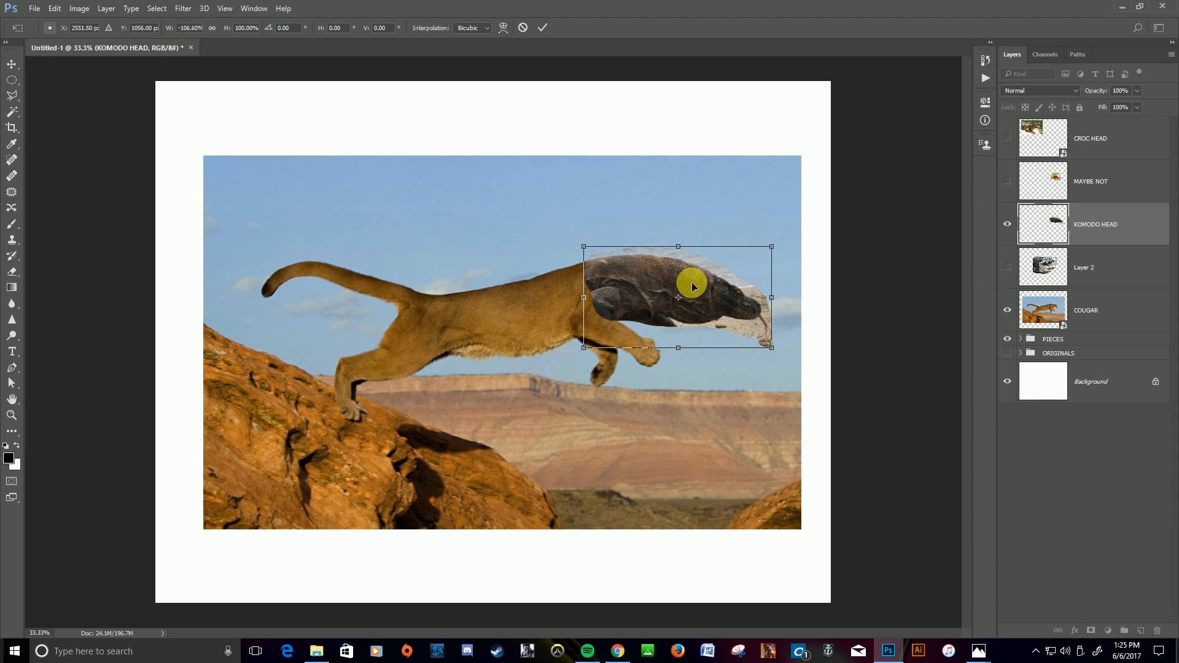
drag(692, 287, 623, 229)
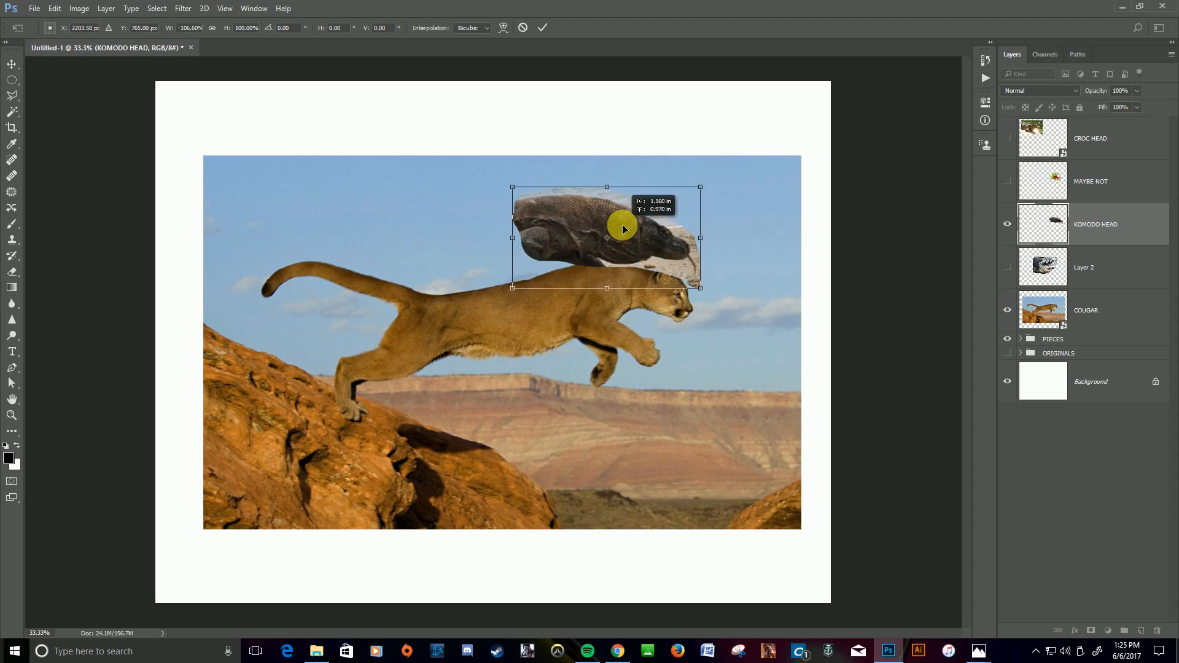
drag(623, 229, 620, 293)
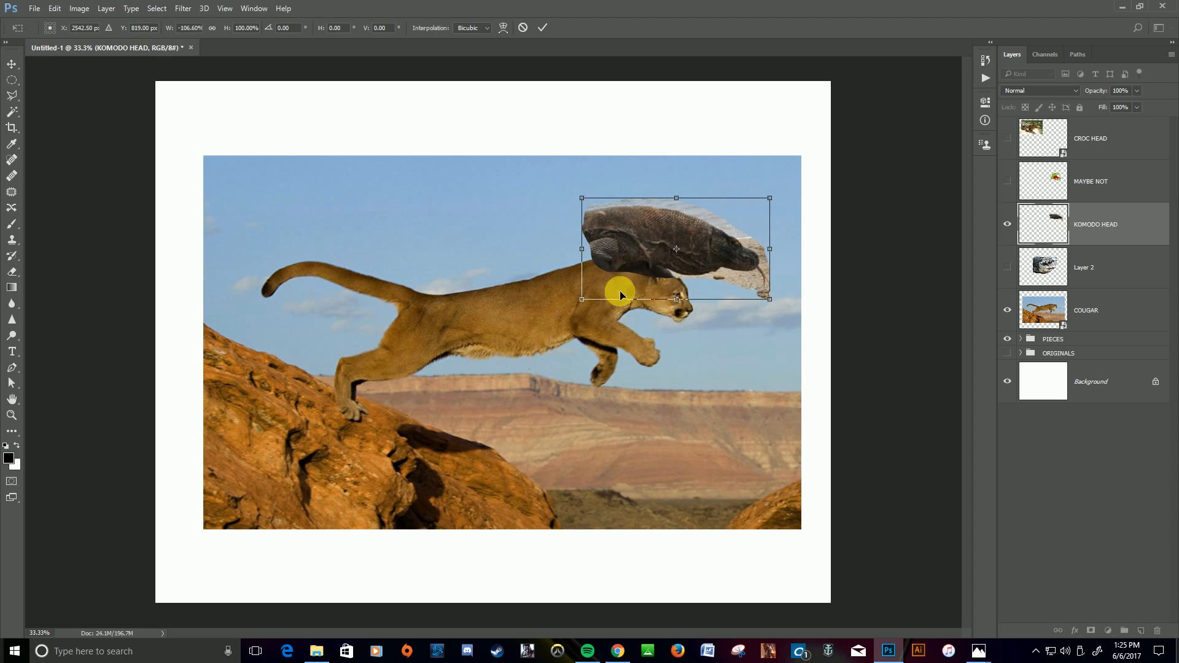
mouse_move(669, 238)
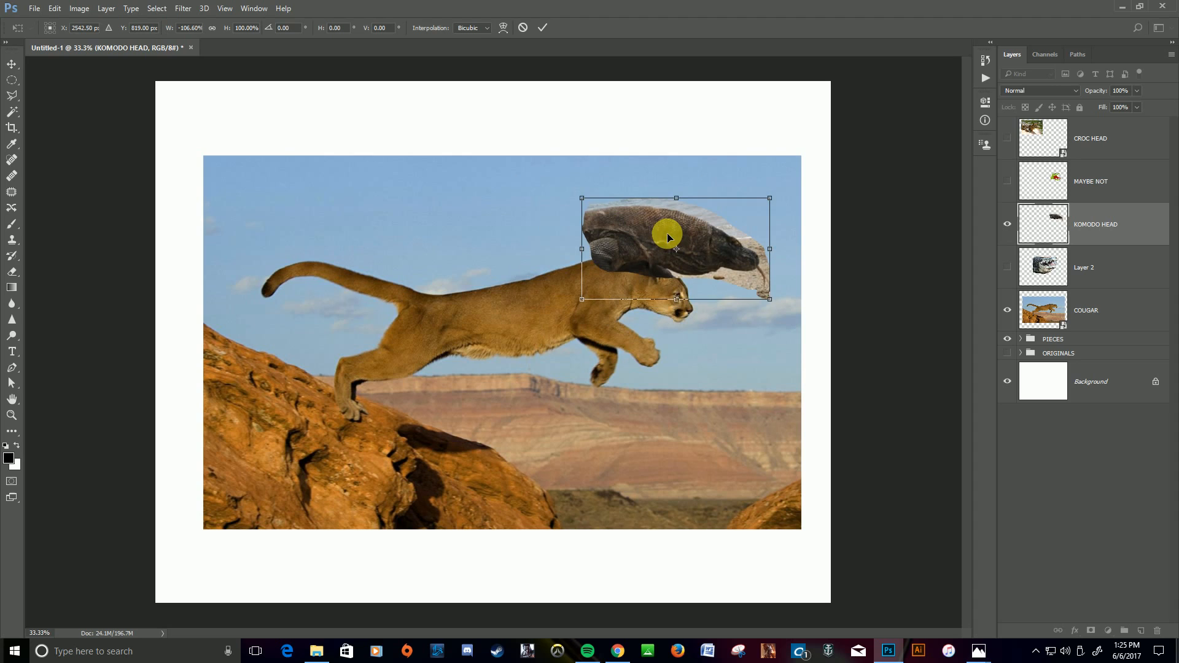
mouse_move(607, 276)
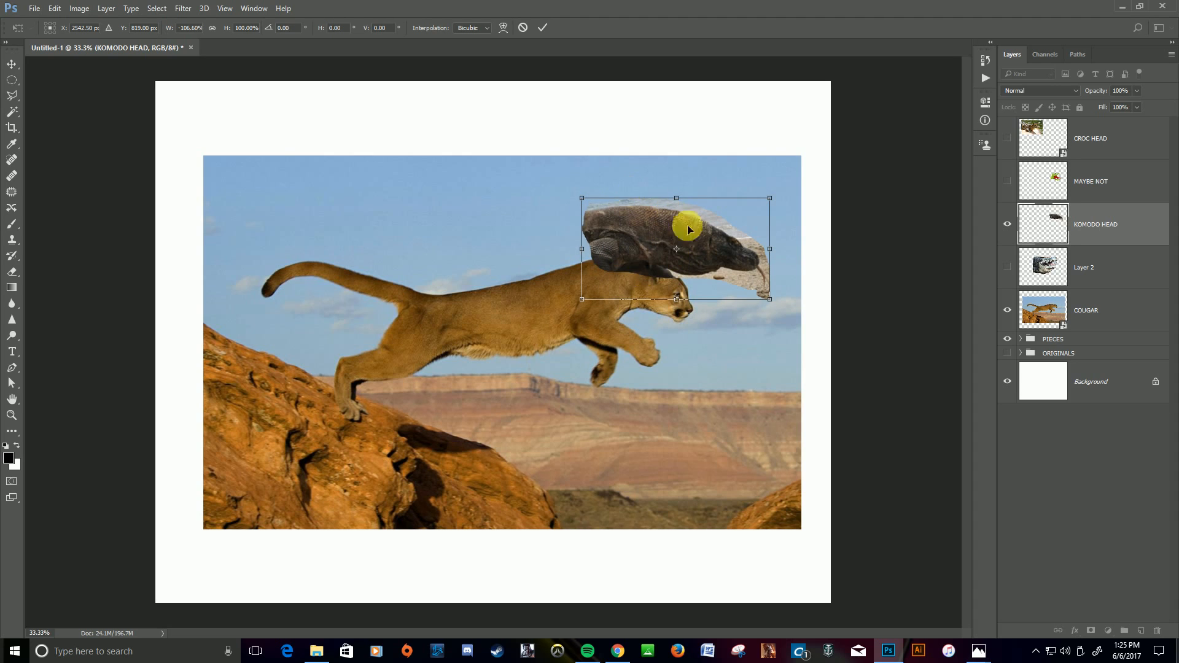
mouse_move(556, 348)
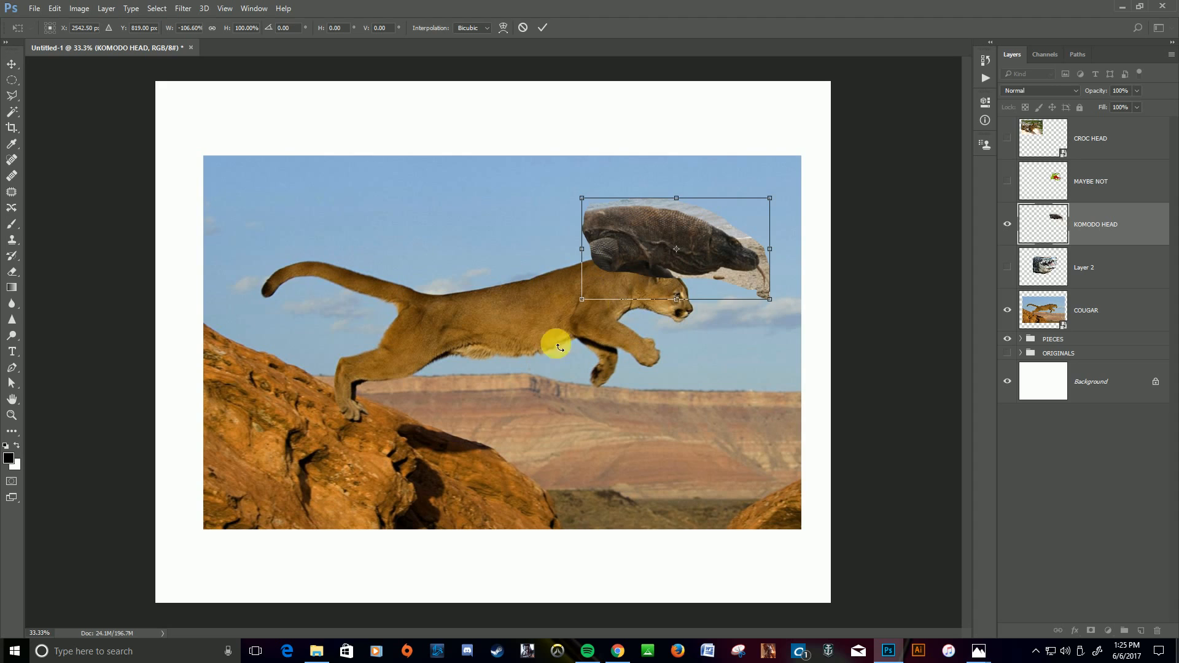
mouse_move(681, 238)
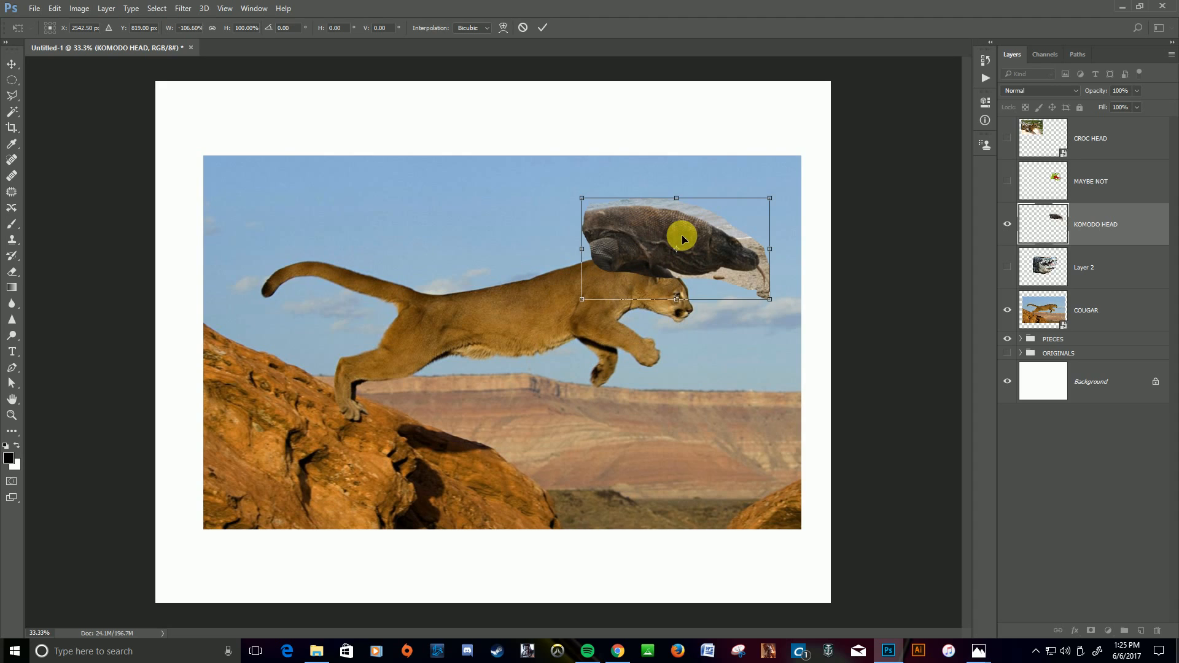
drag(681, 239, 669, 294)
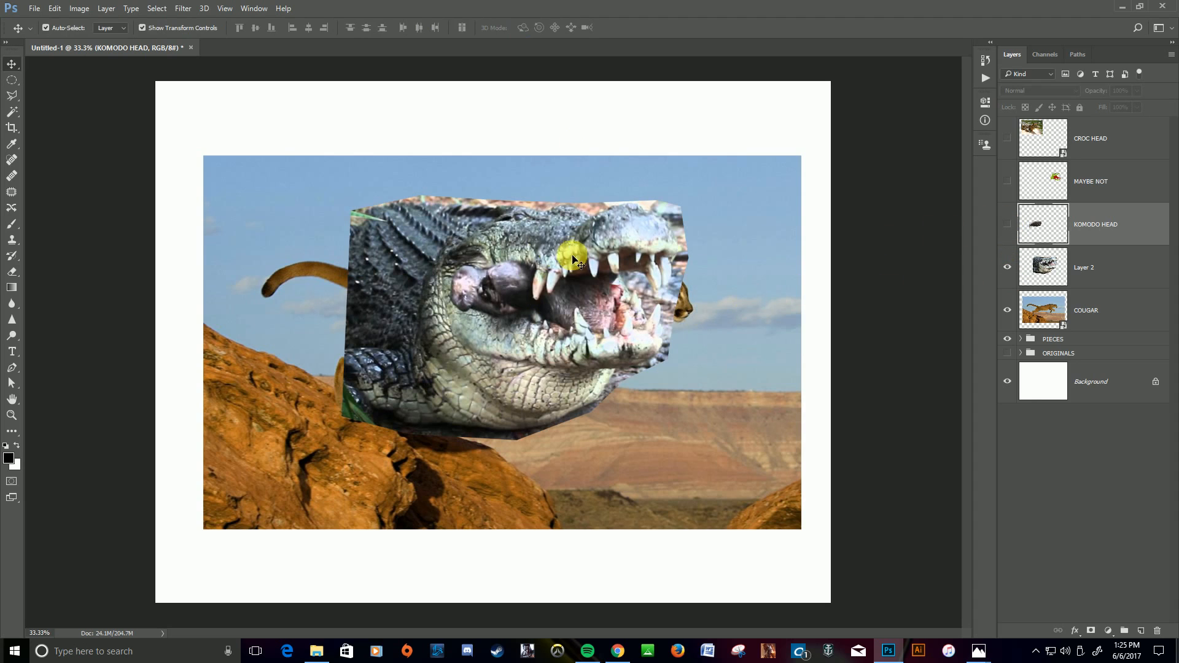
mouse_move(574, 359)
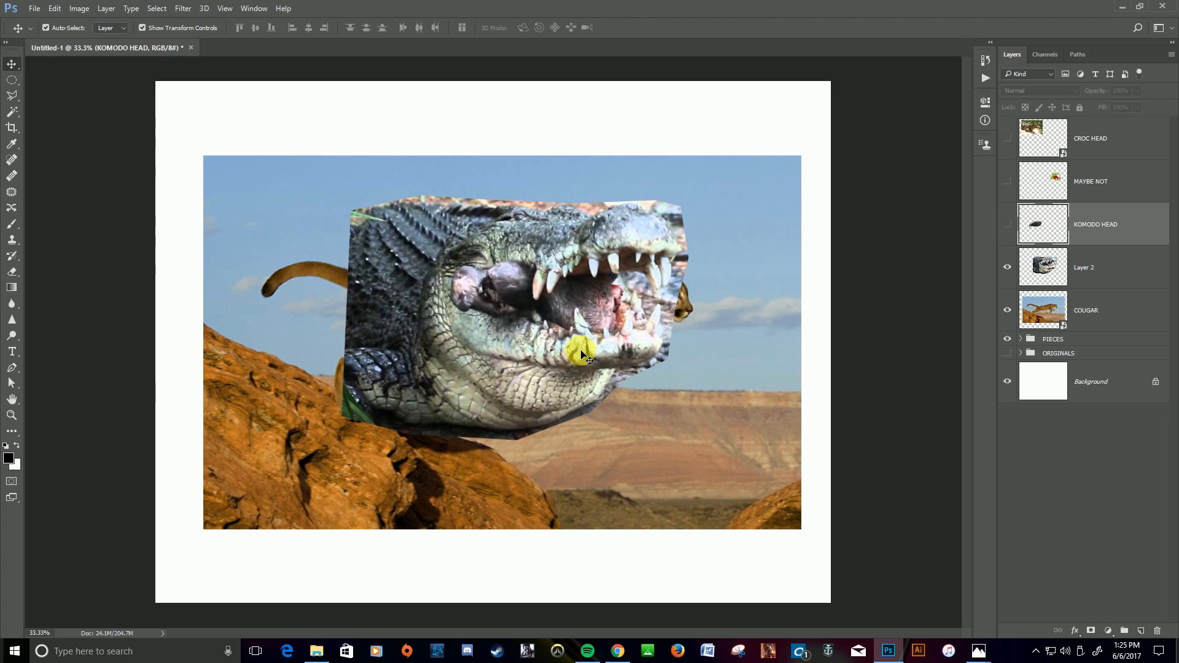
mouse_move(73, 98)
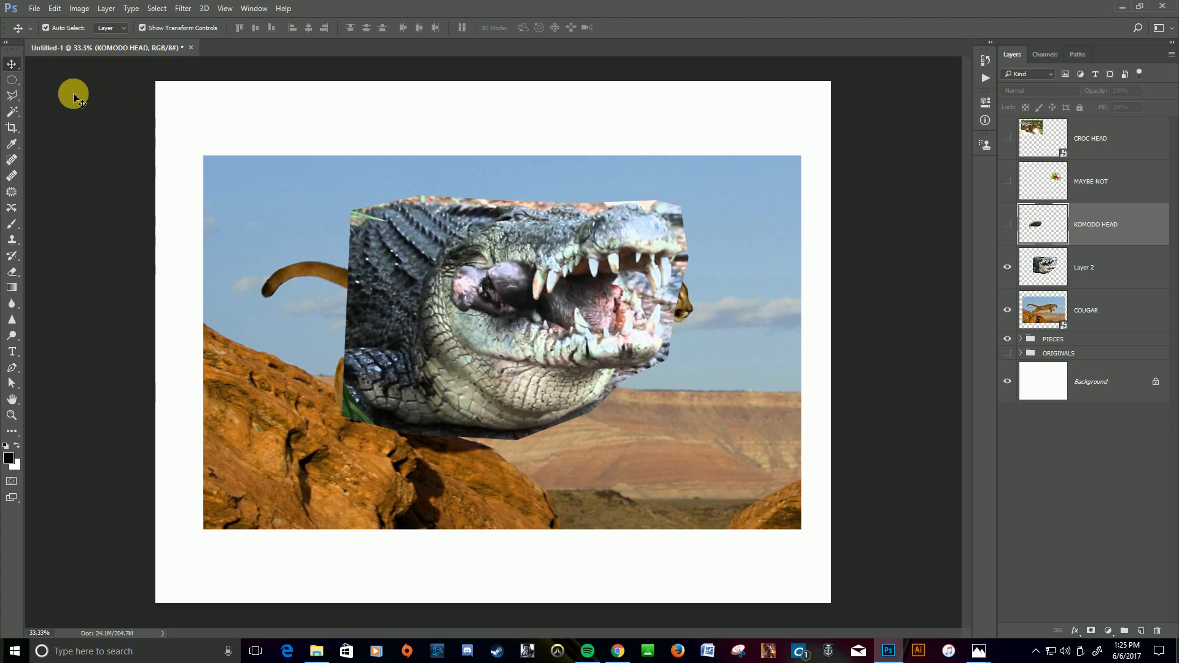
Step: Scale the Layer 2 crocodile head to fit and move it onto the cougar's face
click(1083, 267)
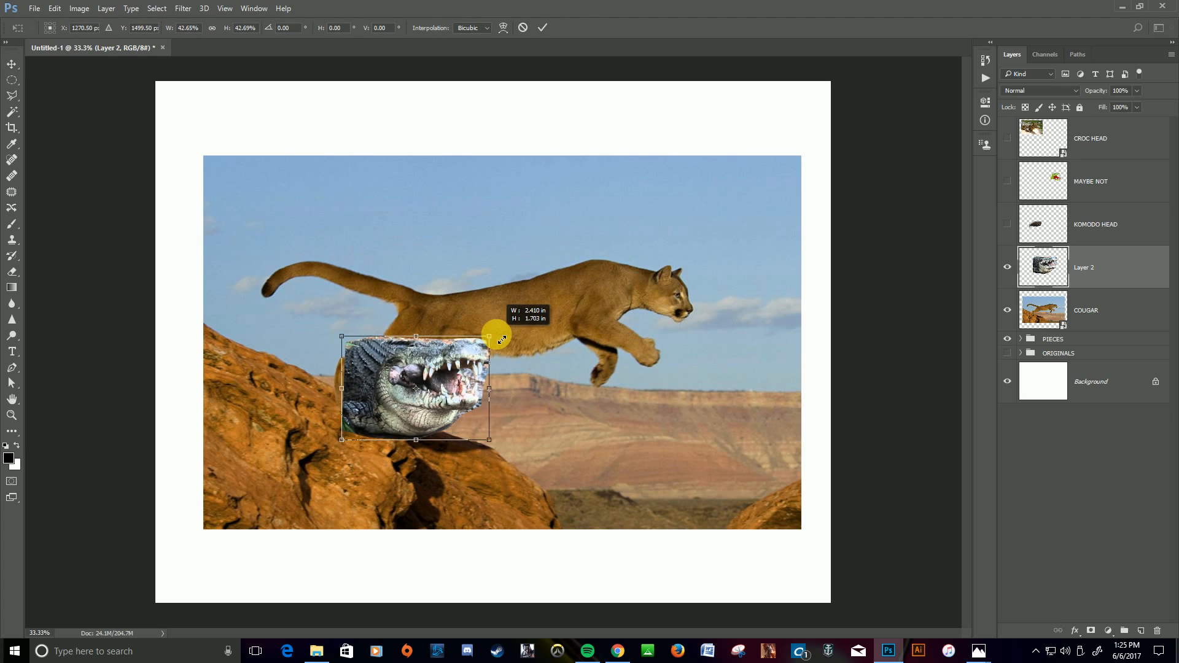
drag(416, 388, 674, 301)
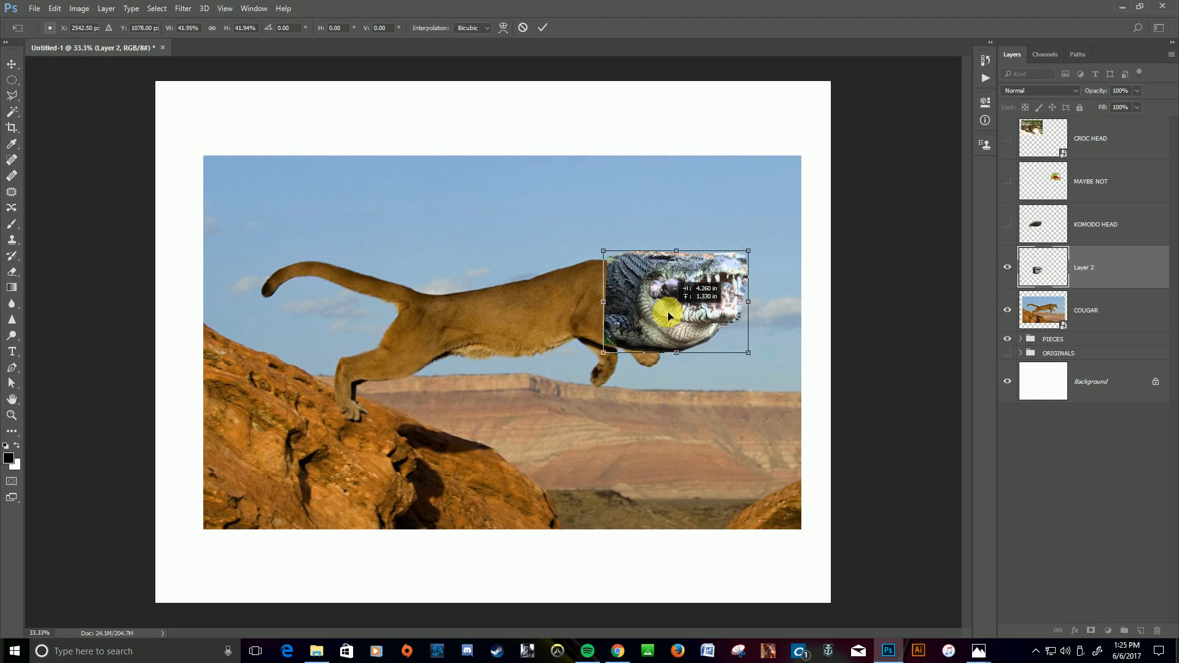
drag(668, 315, 677, 271)
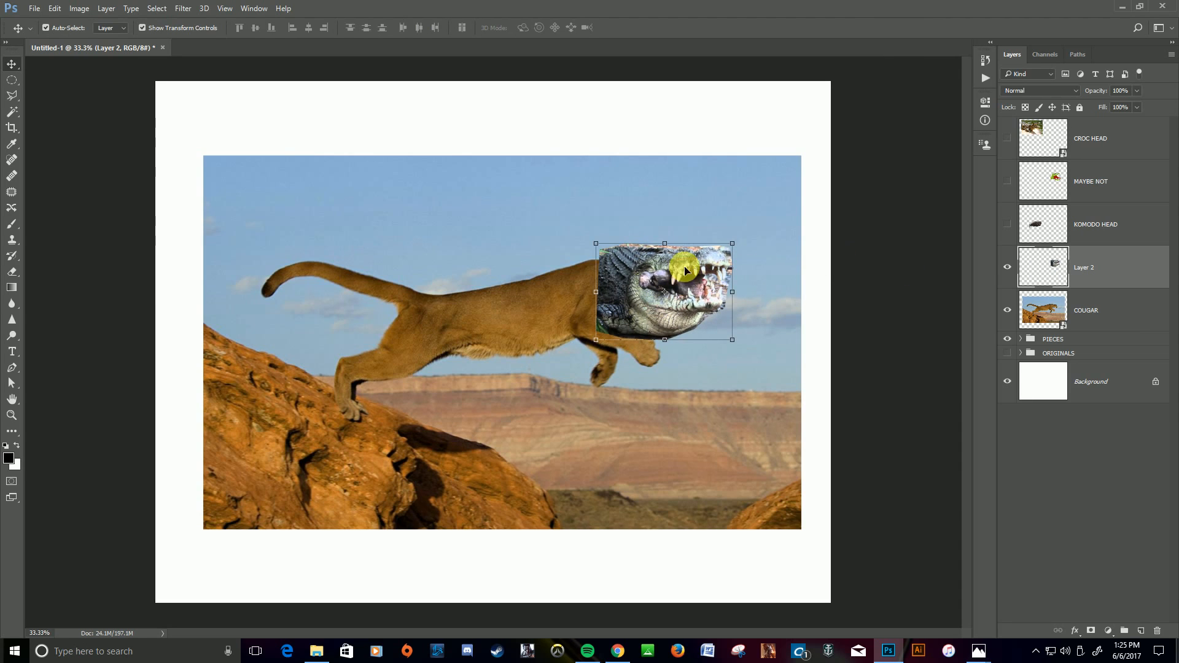
mouse_move(643, 285)
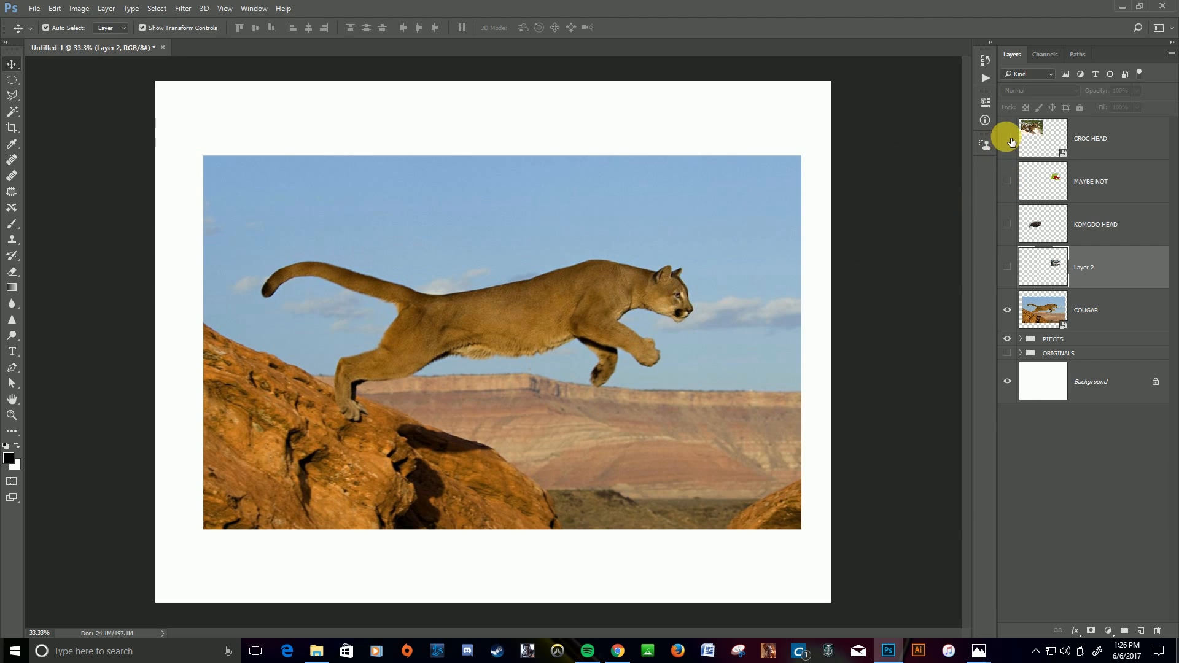
Step: Show the CROC HEAD photo and drag it over the cougar's head
click(1007, 138)
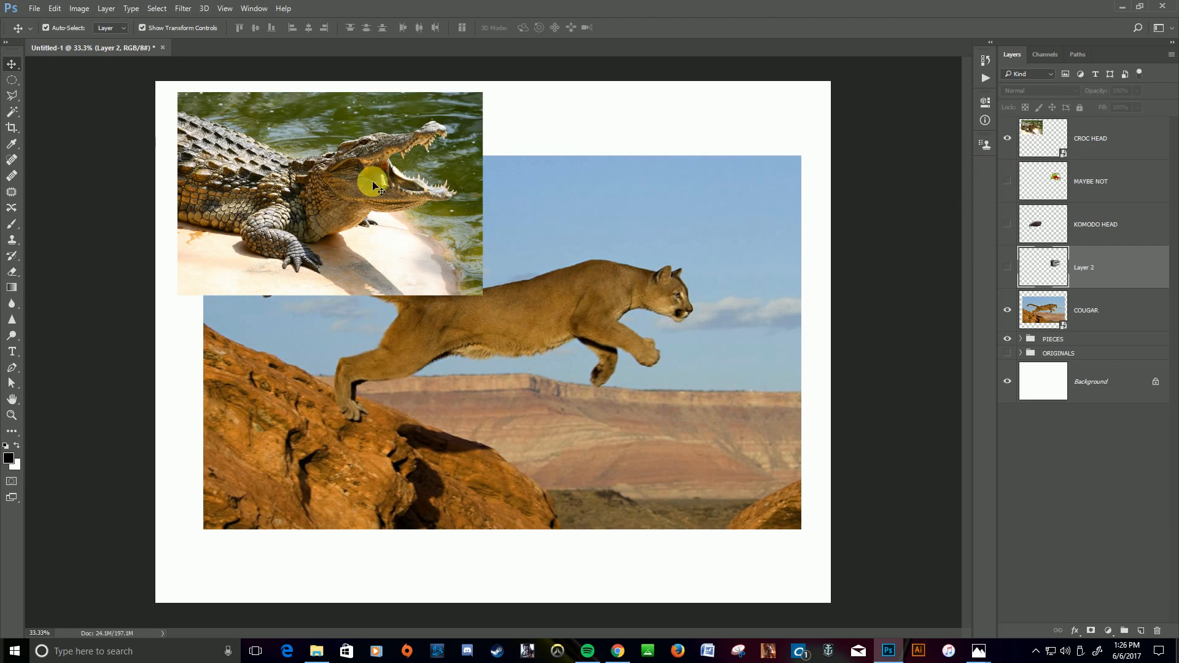
mouse_move(409, 211)
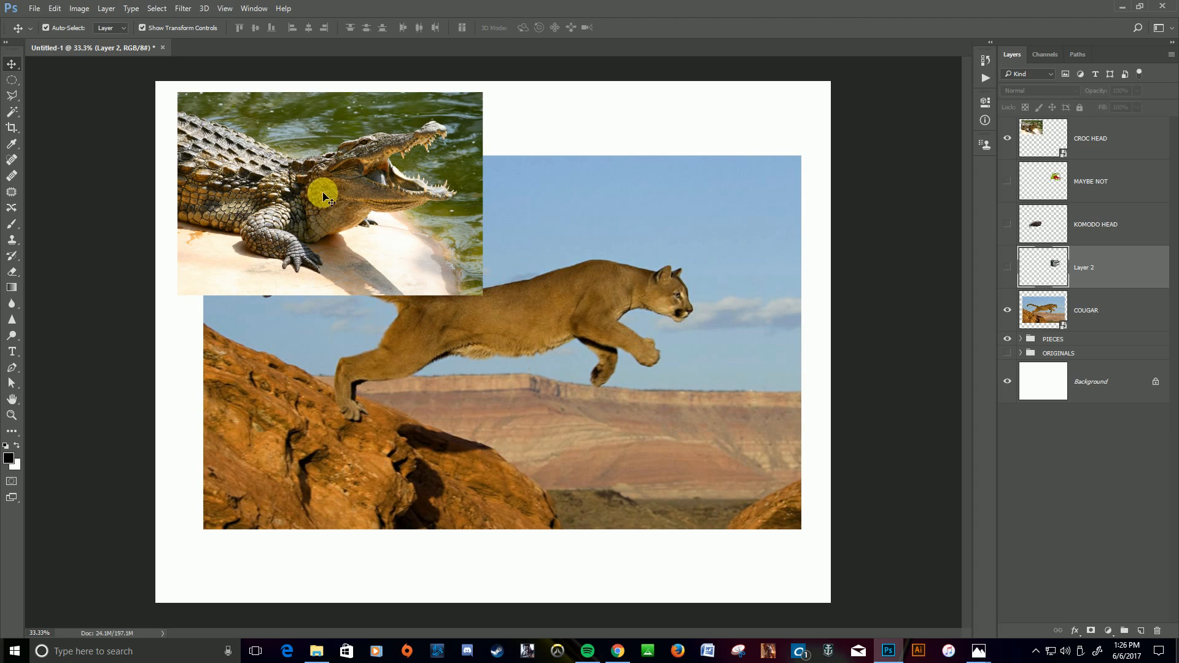
drag(324, 195, 621, 304)
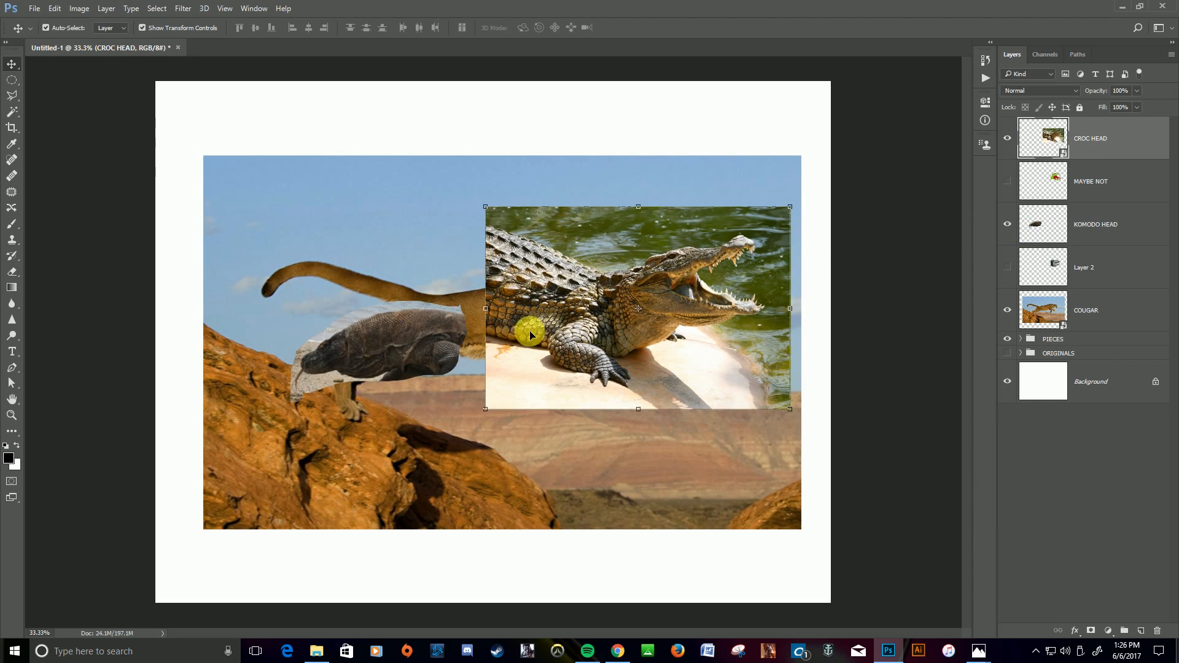
mouse_move(374, 387)
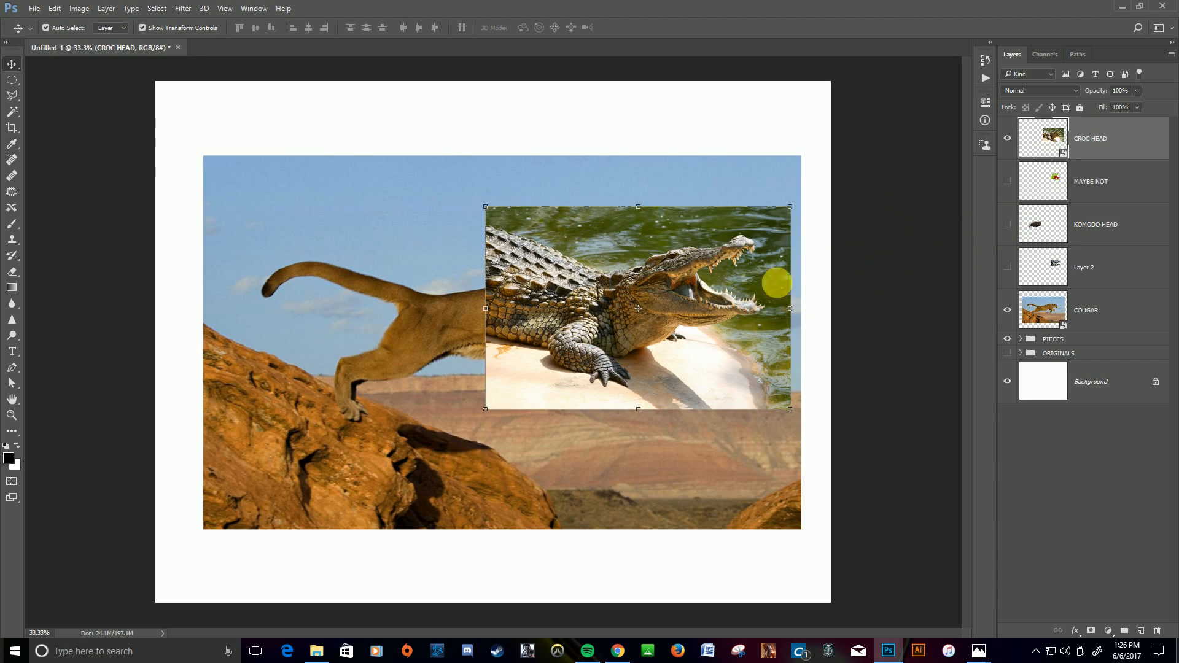
mouse_move(15, 100)
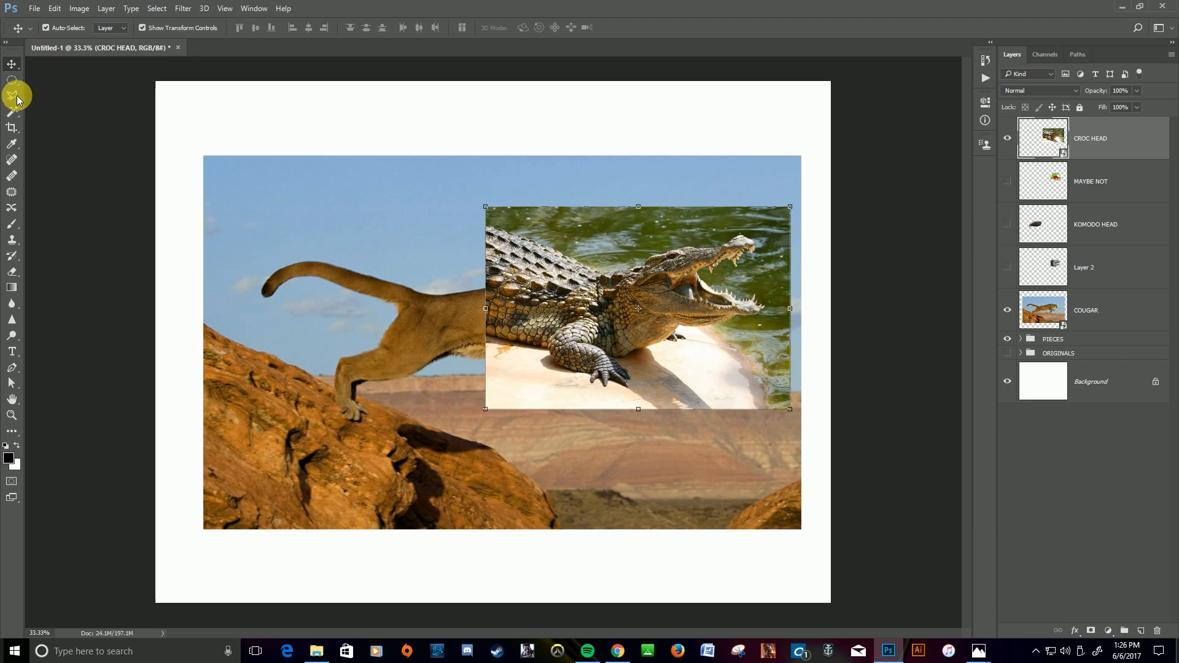
Step: Lasso around the crocodile's upper jaw, snout, lower jaw and neck
click(12, 97)
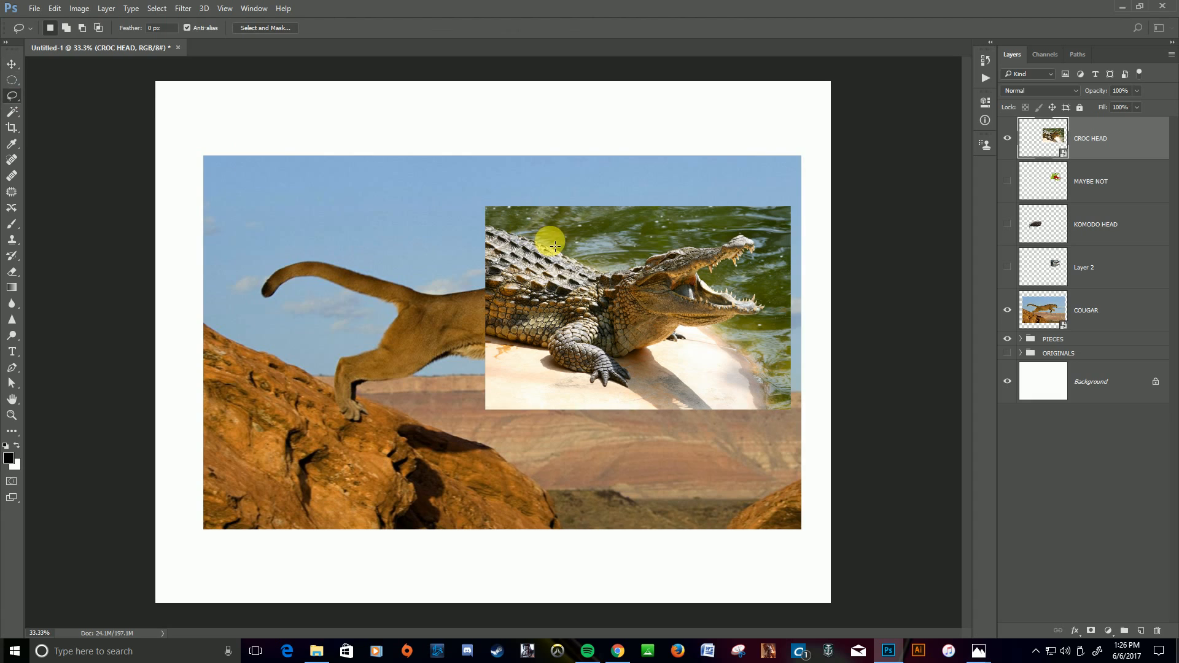
drag(549, 244, 643, 255)
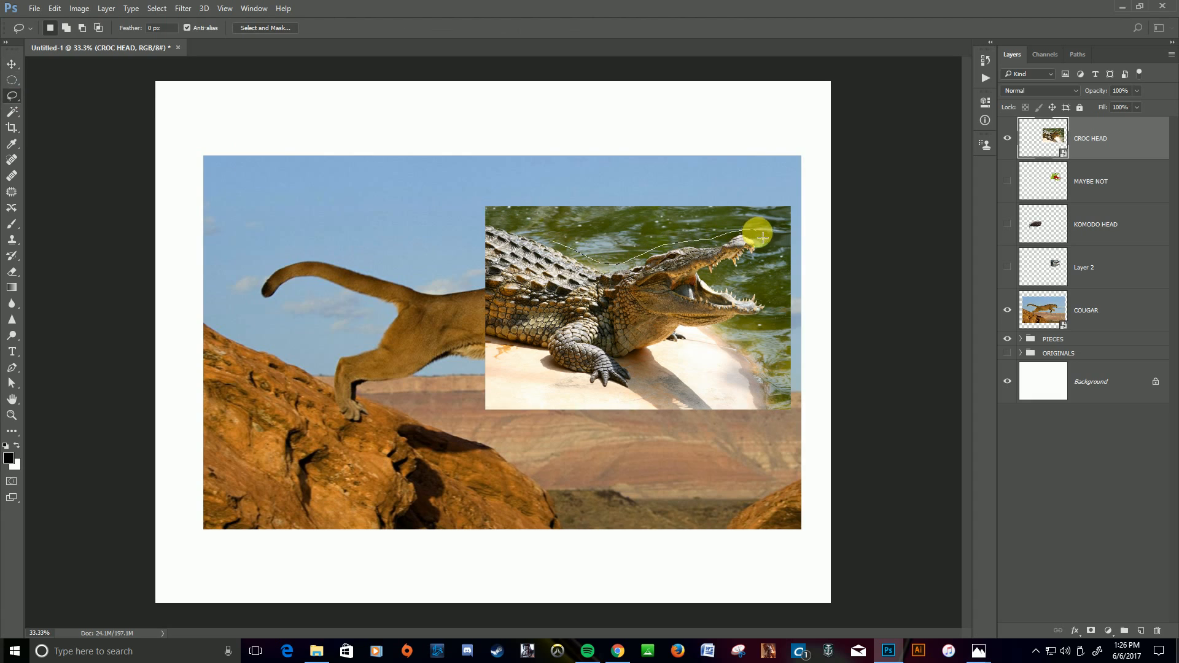
drag(760, 237, 693, 292)
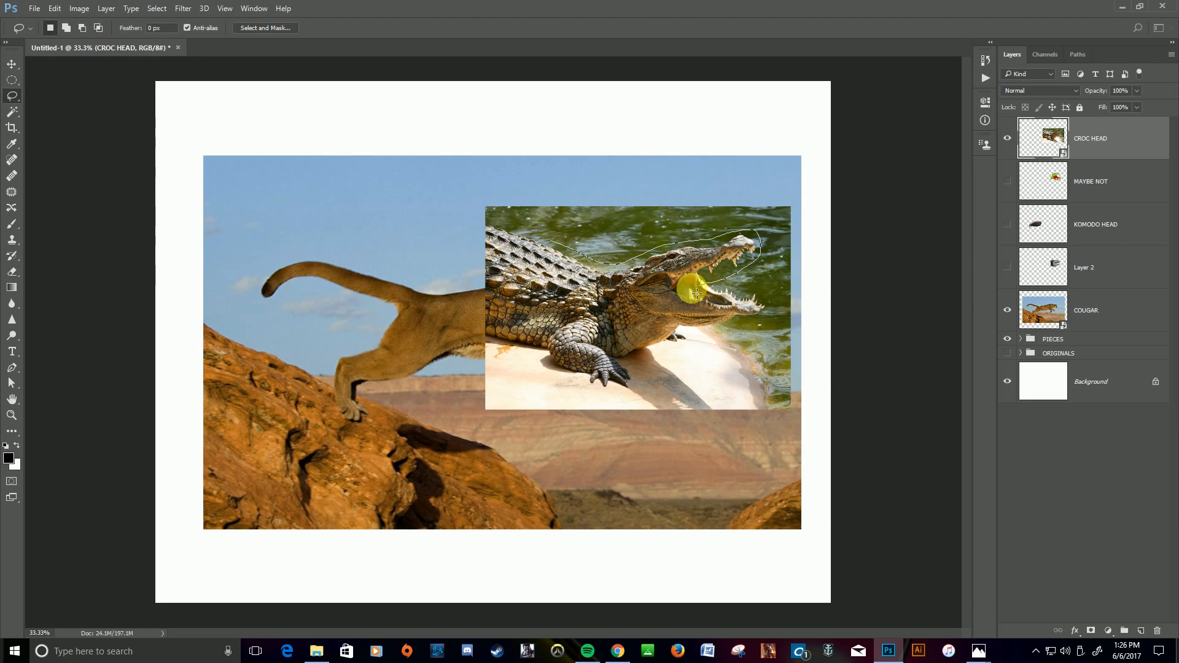
drag(695, 294, 519, 289)
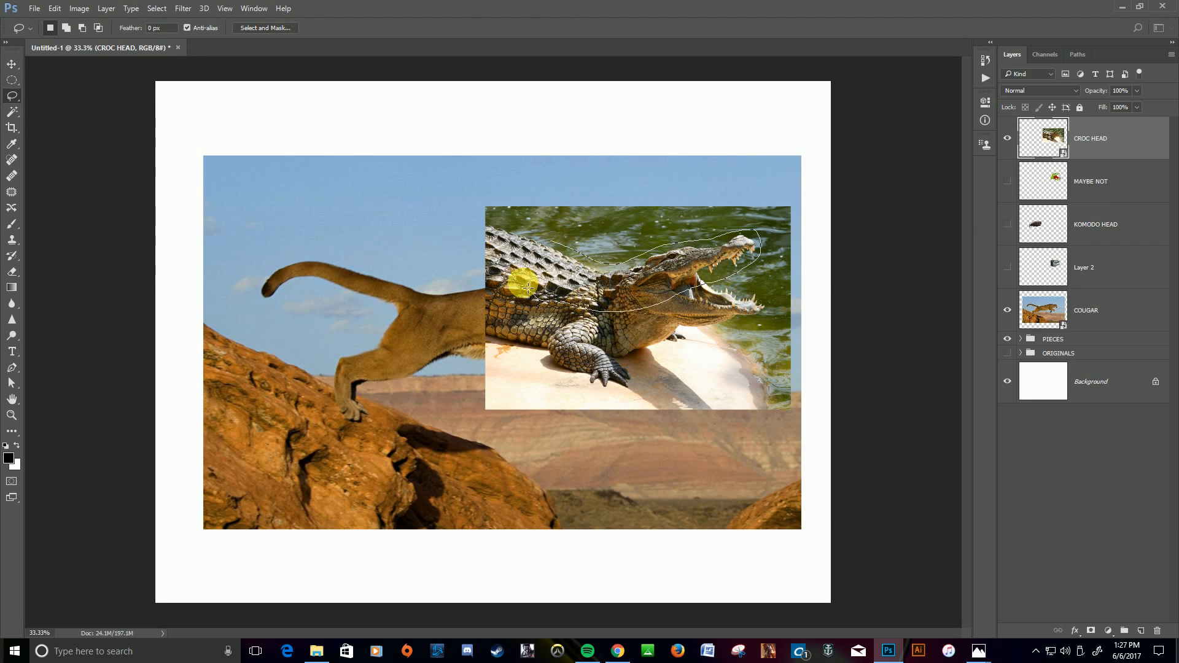
drag(526, 289, 549, 244)
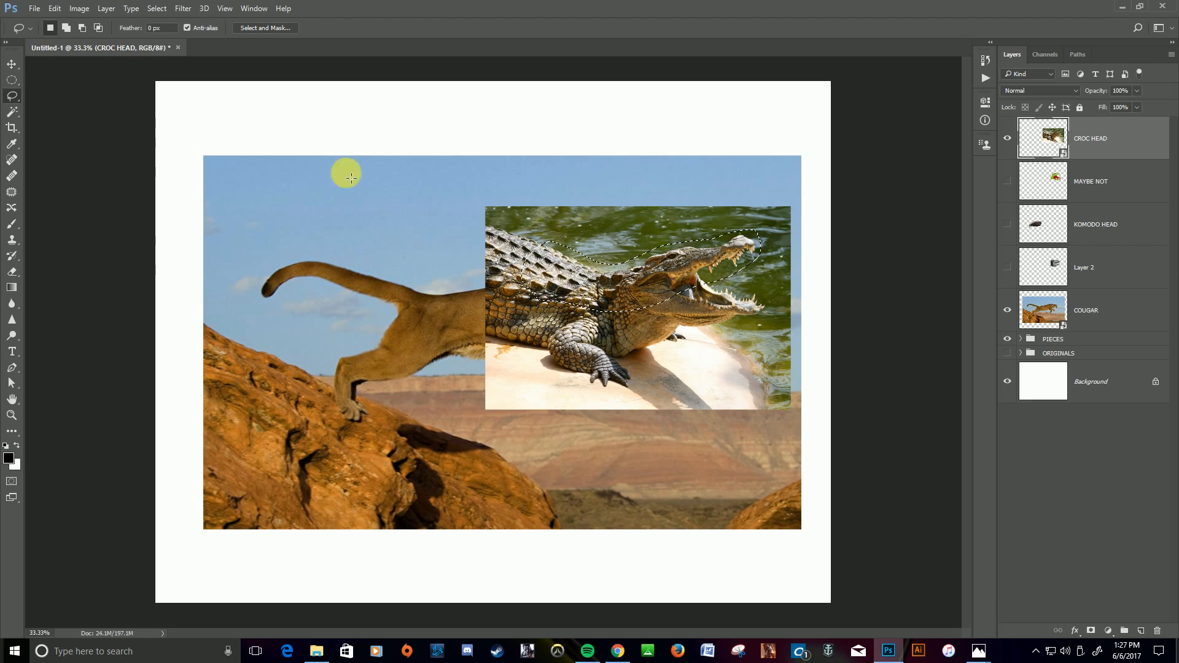
Step: Switch to the Polygonal Lasso and extend the outline around the lower jaw
click(12, 97)
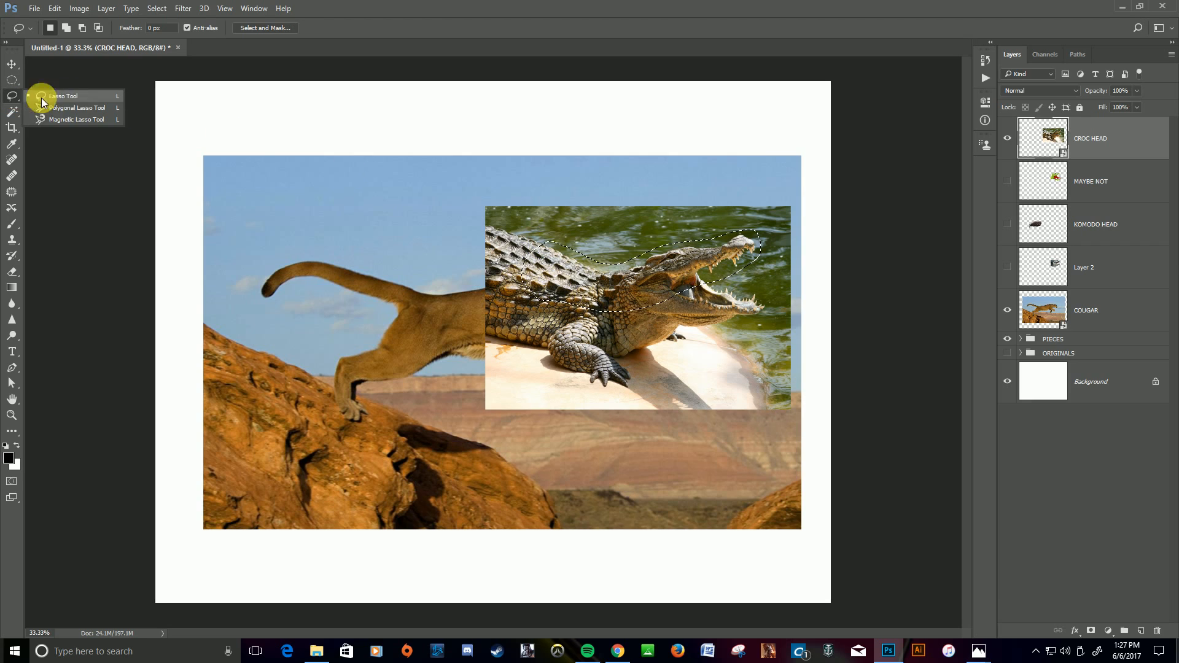
mouse_move(77, 107)
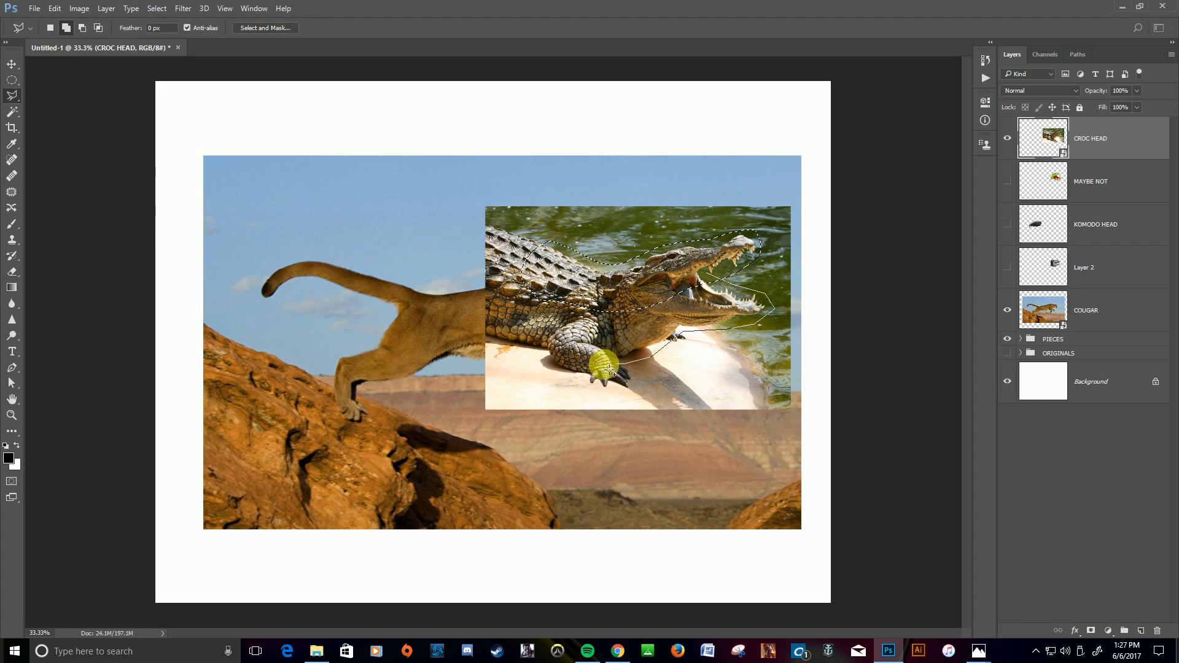
drag(610, 372, 549, 282)
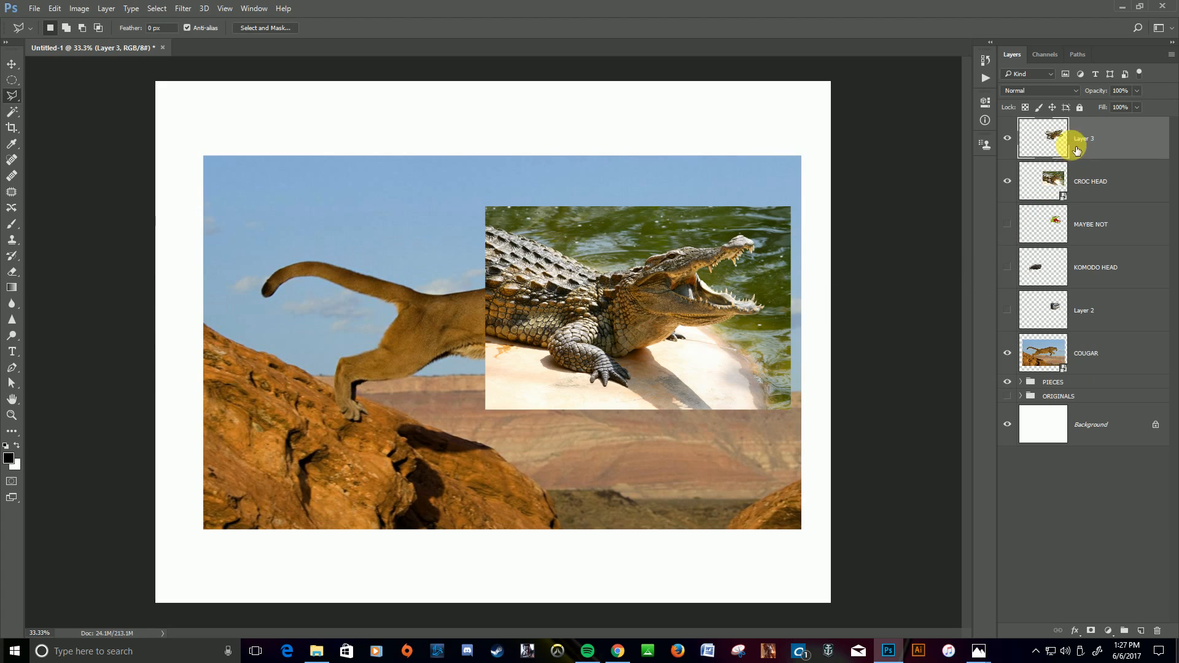
Step: Move and rotate the Layer 3 crocodile head onto the cougar's head and commit
click(1091, 181)
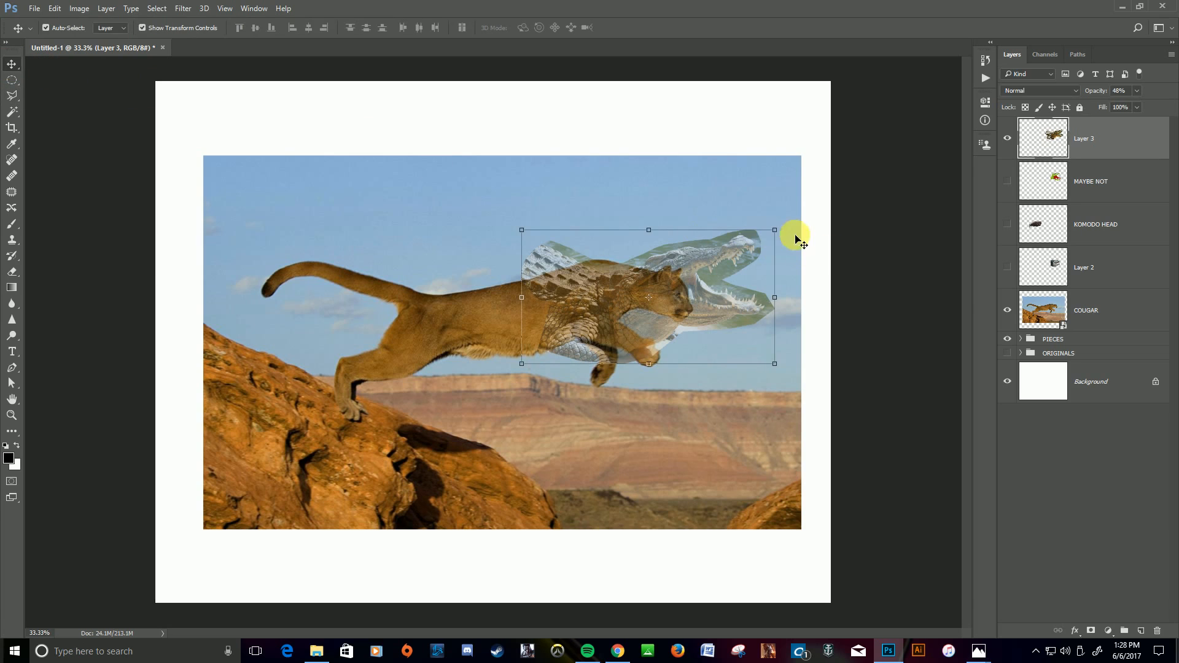
drag(775, 229, 756, 241)
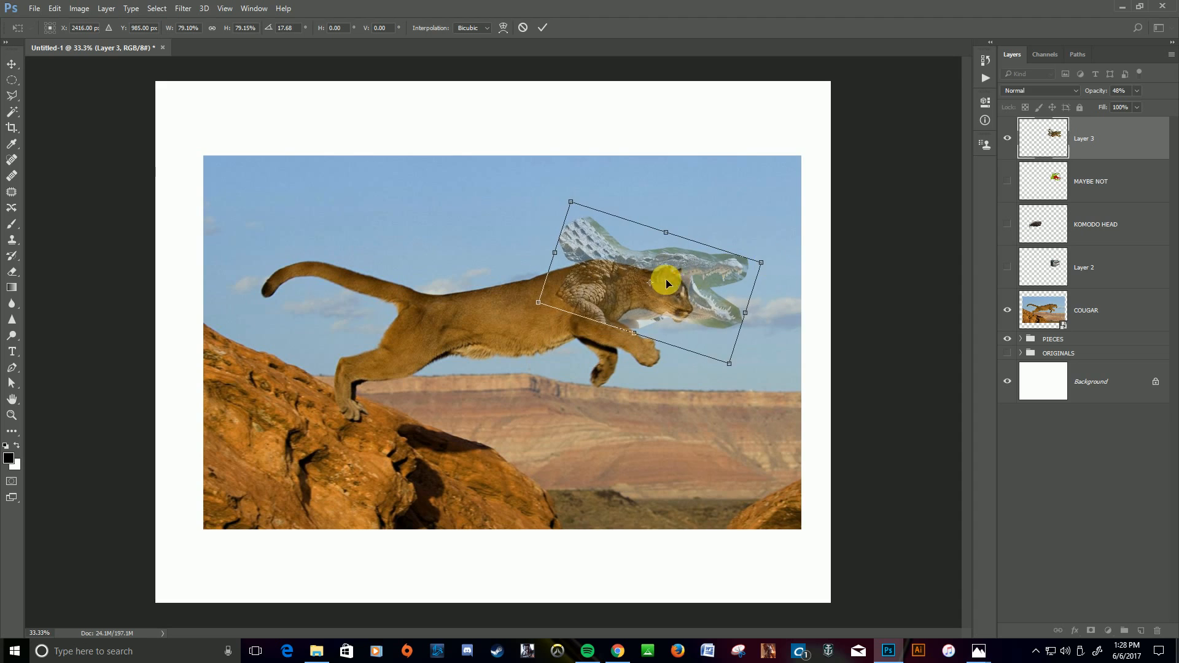
drag(666, 284, 654, 292)
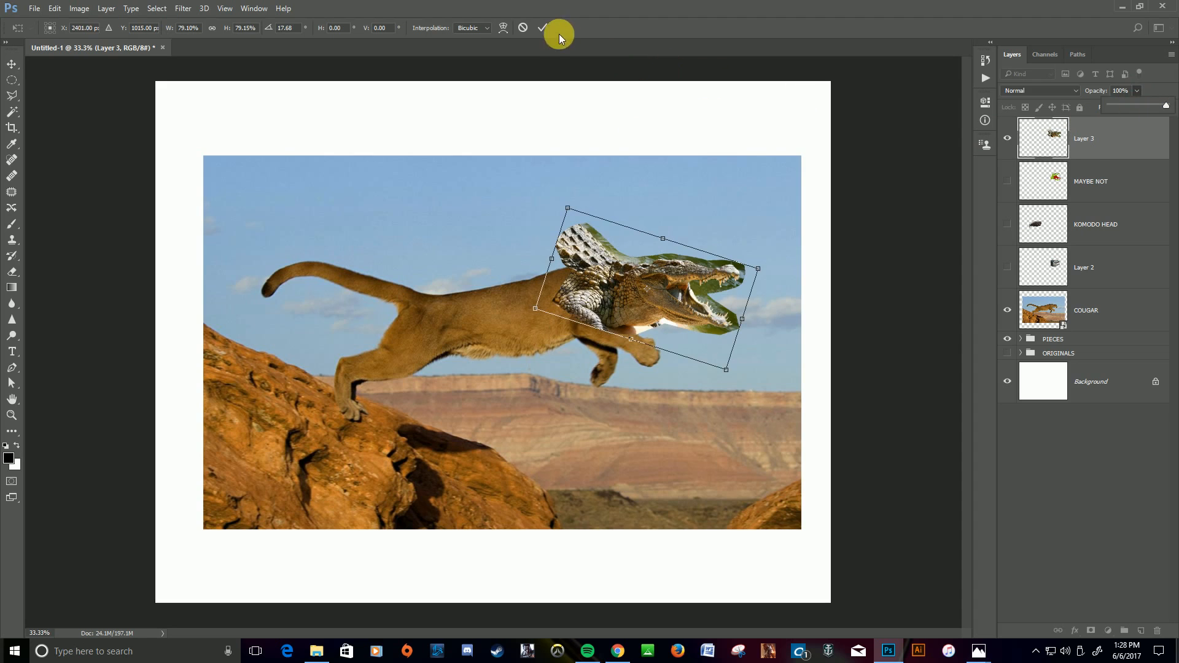
click(542, 28)
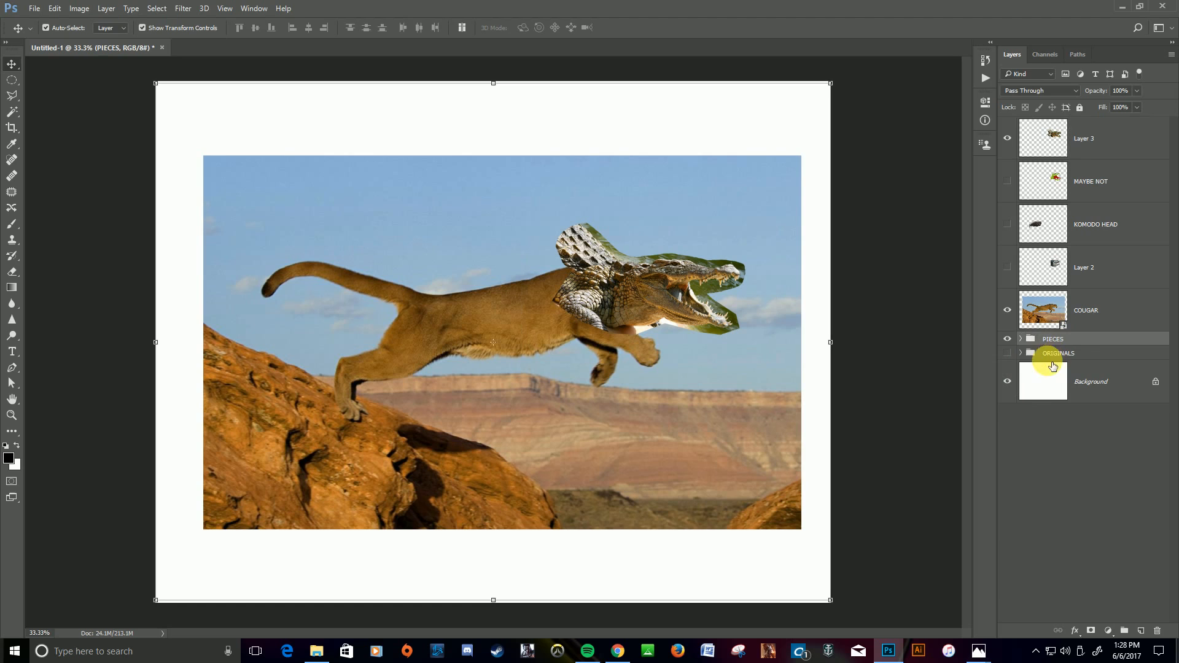
Step: Open the PIECES group, flip the TAIL piece, and settle it over the cougar's hindquarters
click(1020, 338)
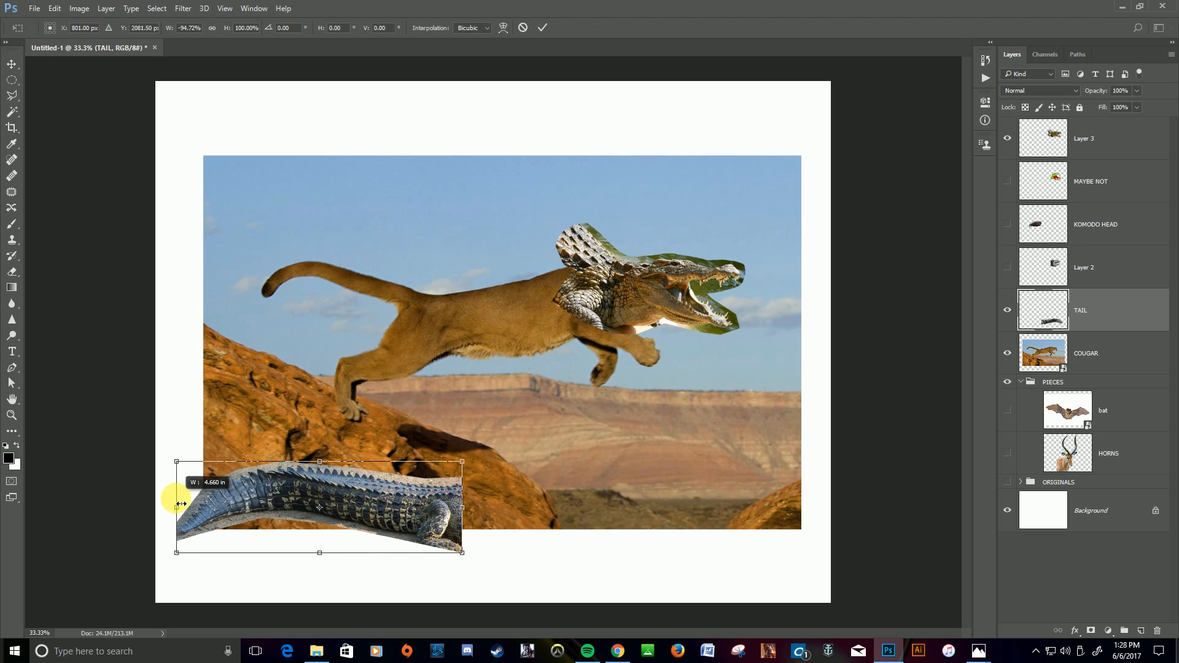
drag(319, 504, 376, 319)
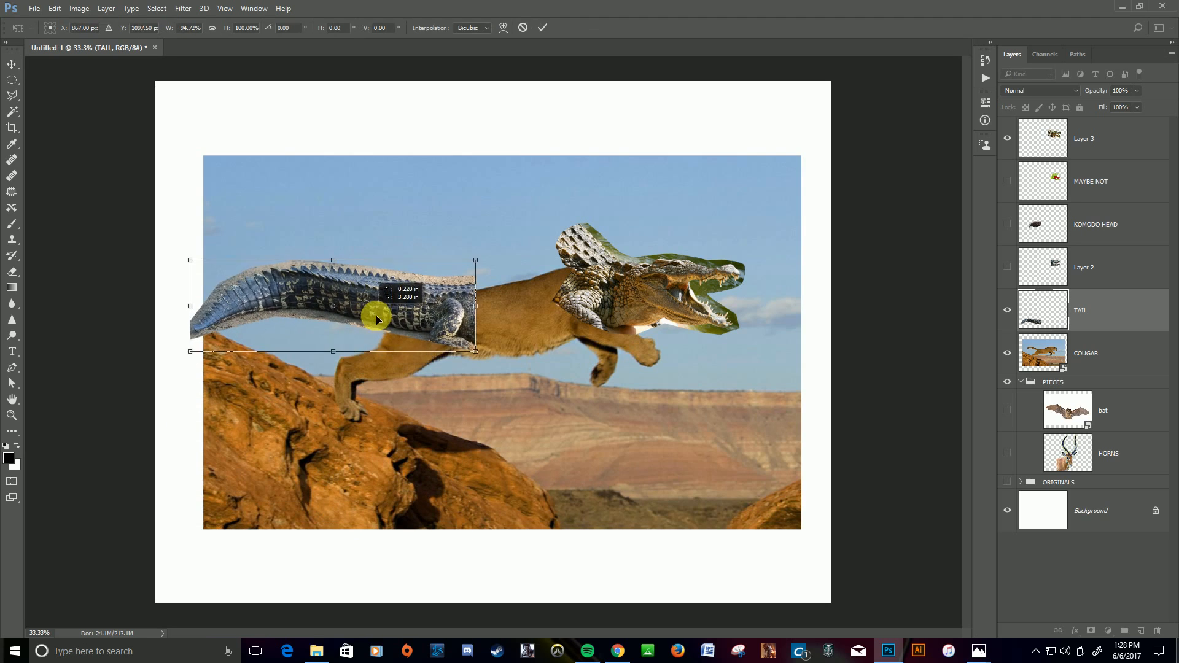
drag(376, 319, 386, 319)
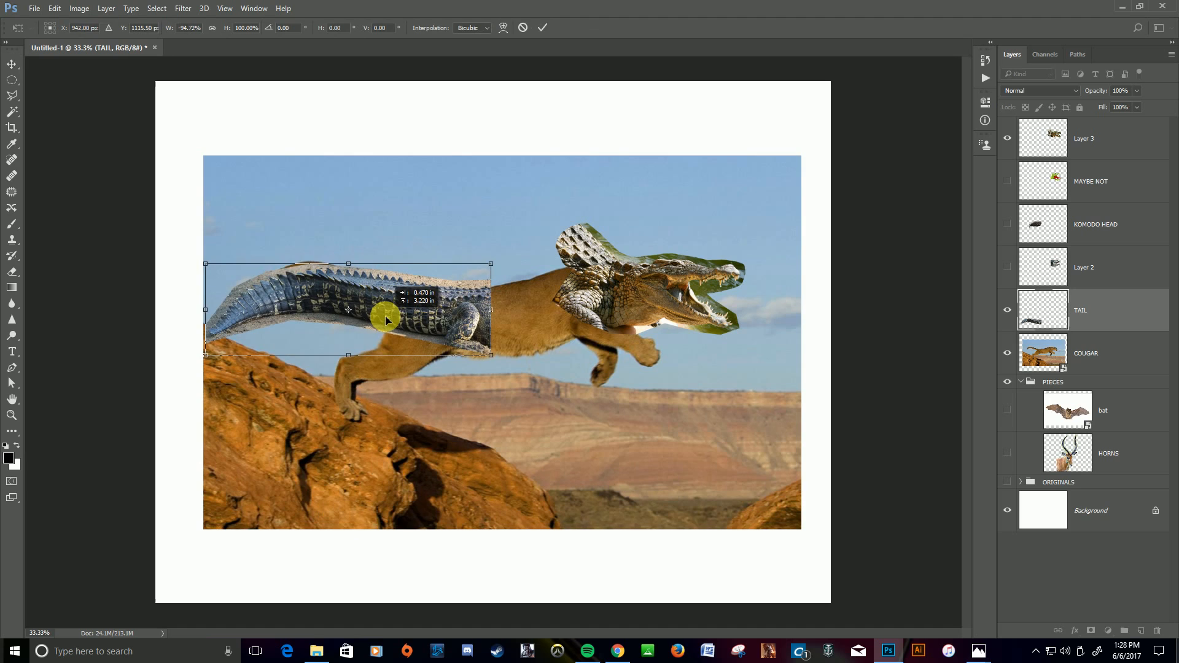
drag(385, 319, 374, 323)
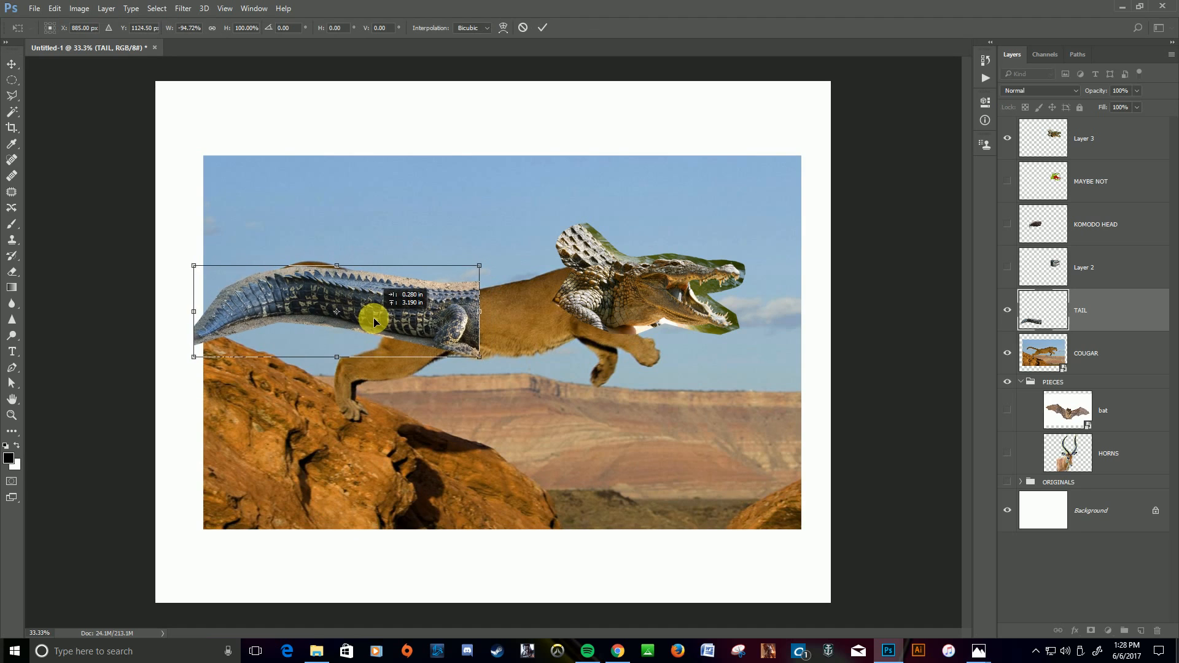
drag(375, 322, 367, 280)
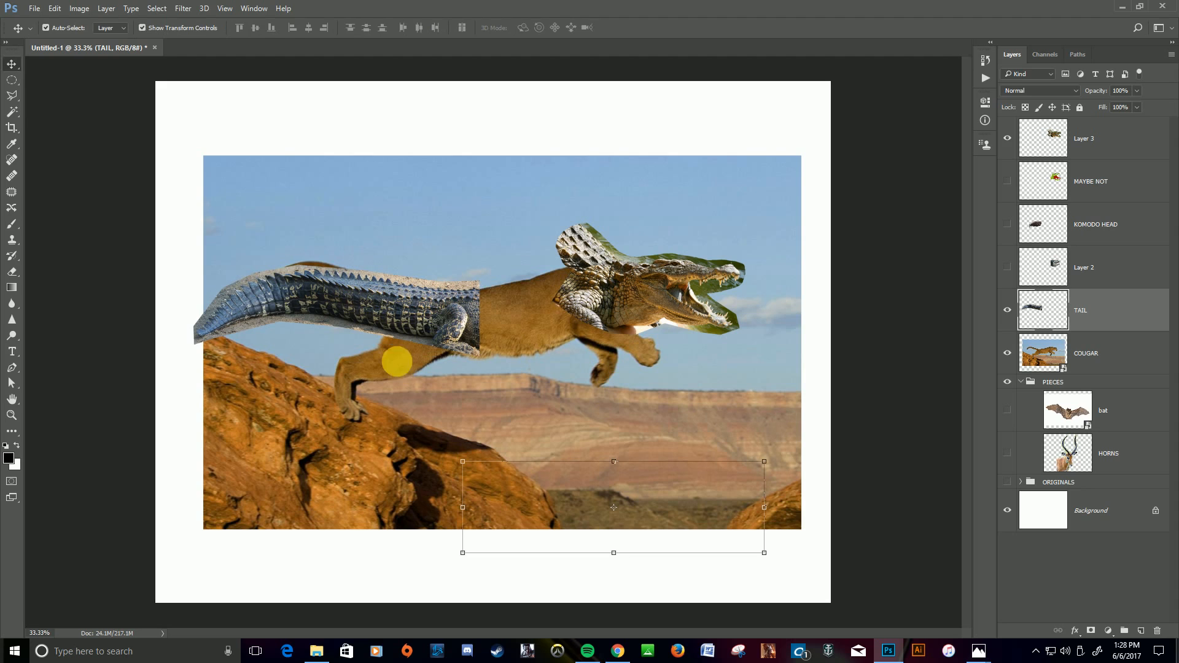
drag(396, 362, 643, 263)
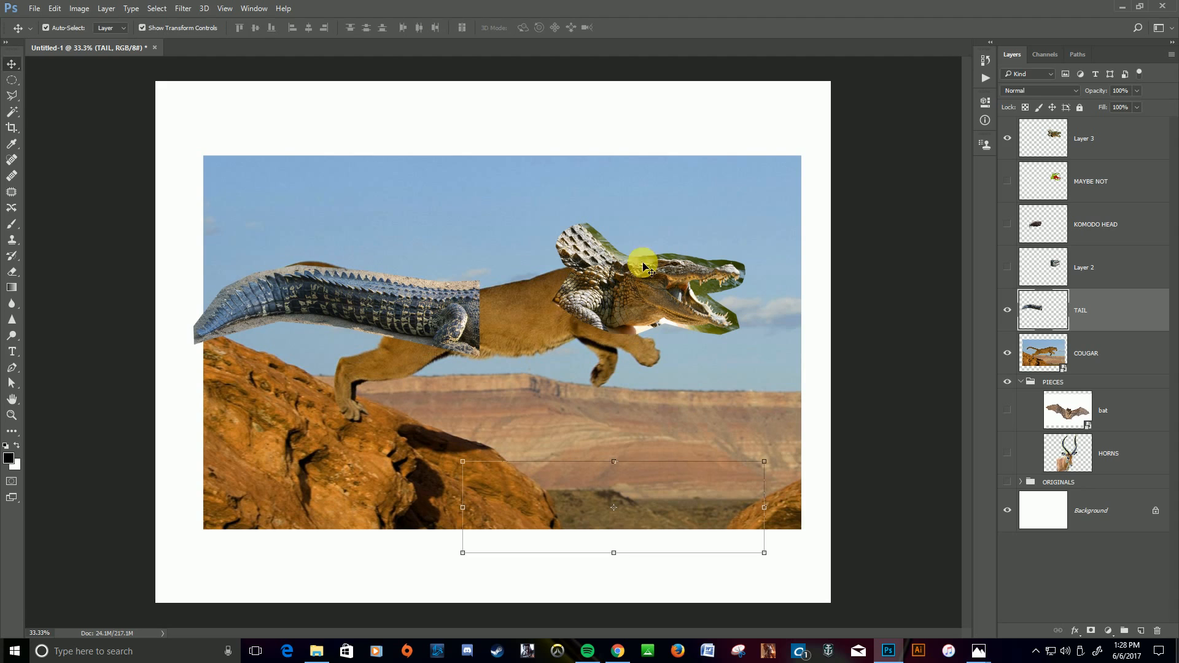